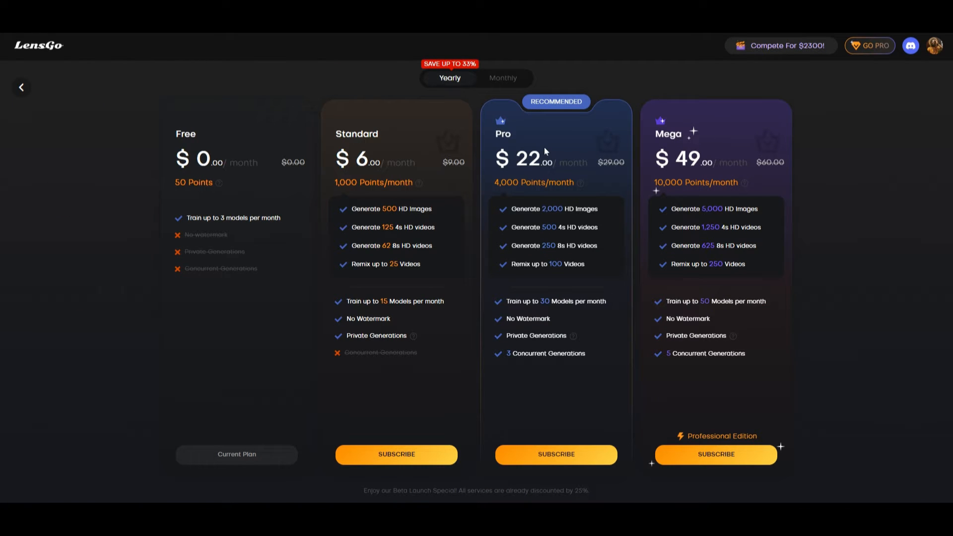
mouse_move(513, 107)
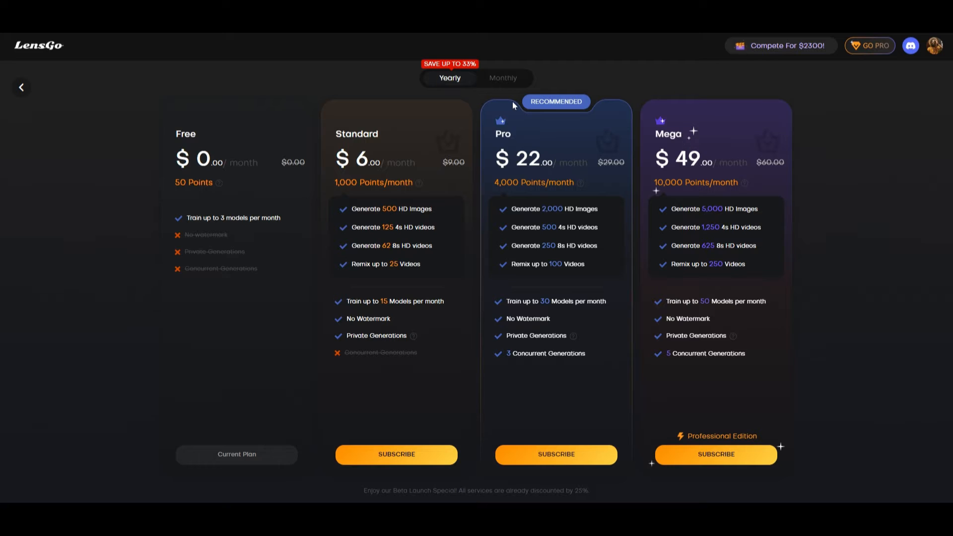
mouse_move(364, 182)
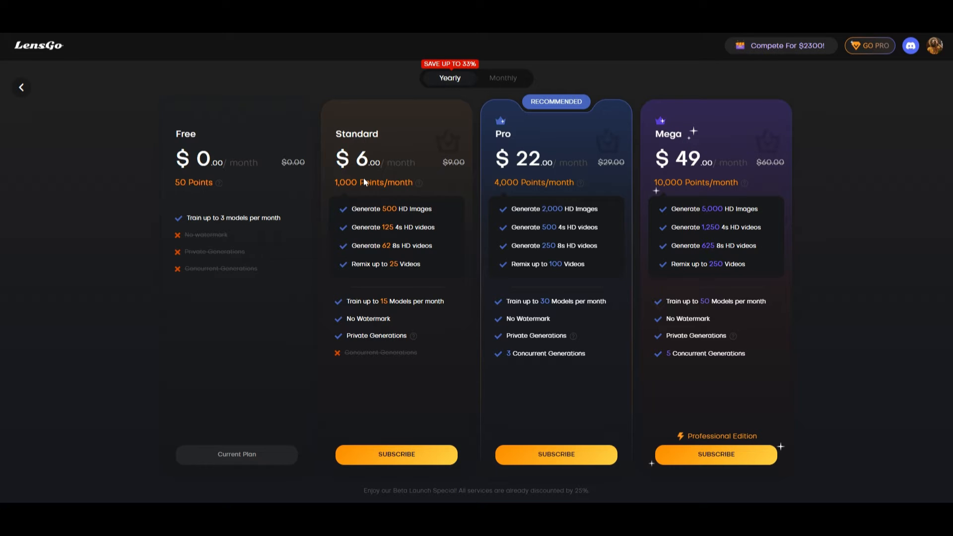
mouse_move(372, 251)
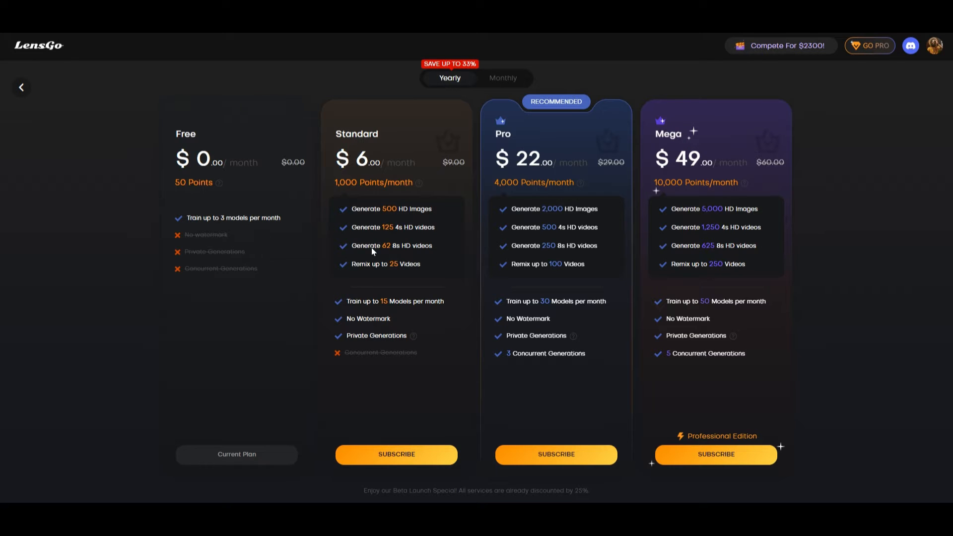
Step: Enter the prompt 'a young girl running on the horizon while the sunsets' for a 16:9 image
left_click(20, 87)
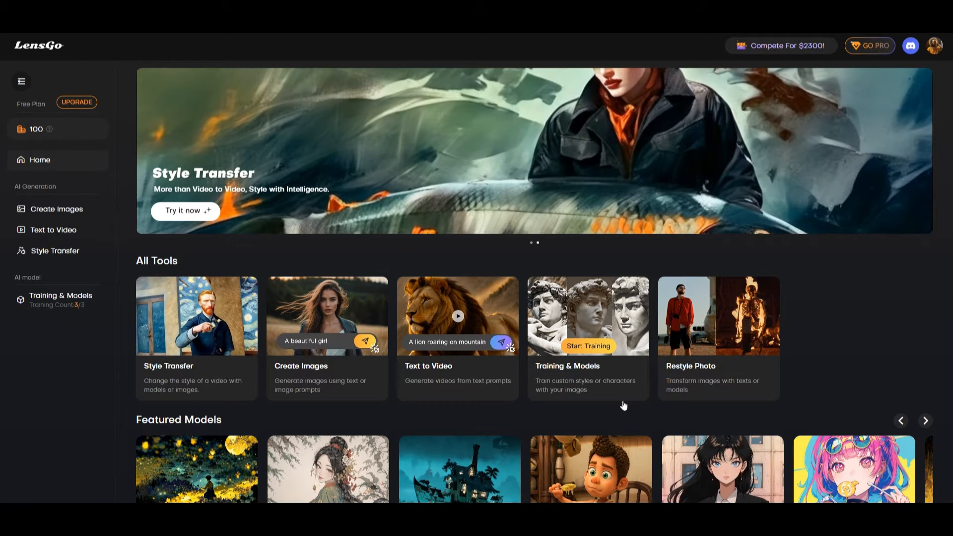
scroll("down", 3)
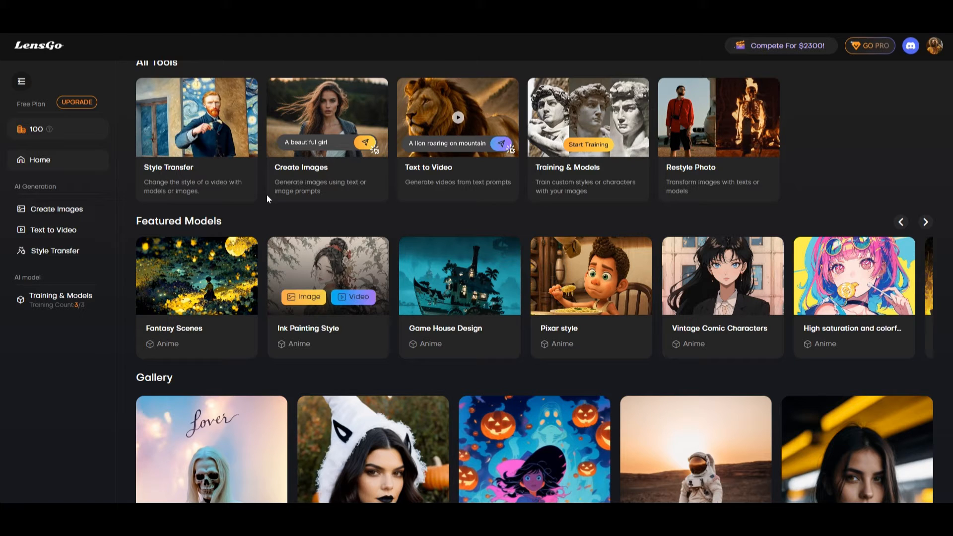
mouse_move(50, 133)
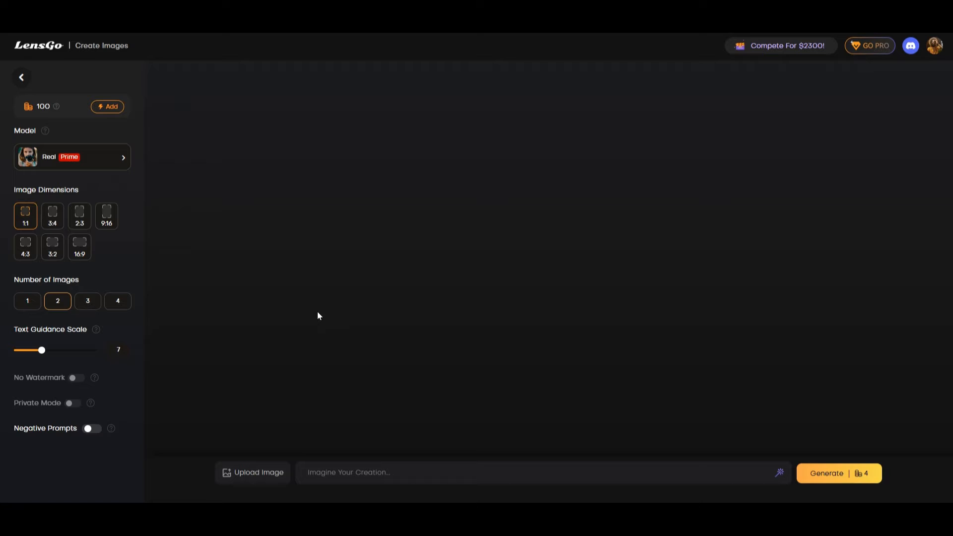
mouse_move(168, 215)
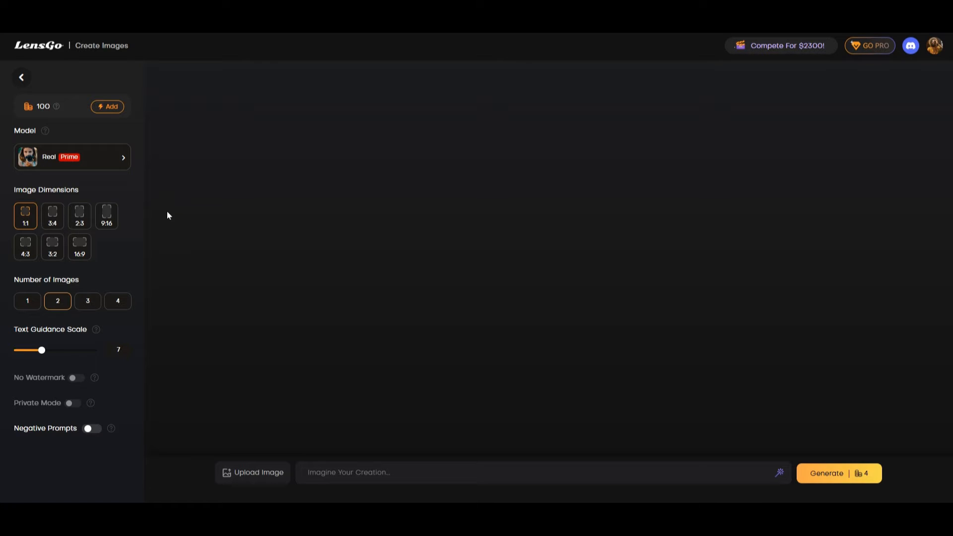
mouse_move(275, 226)
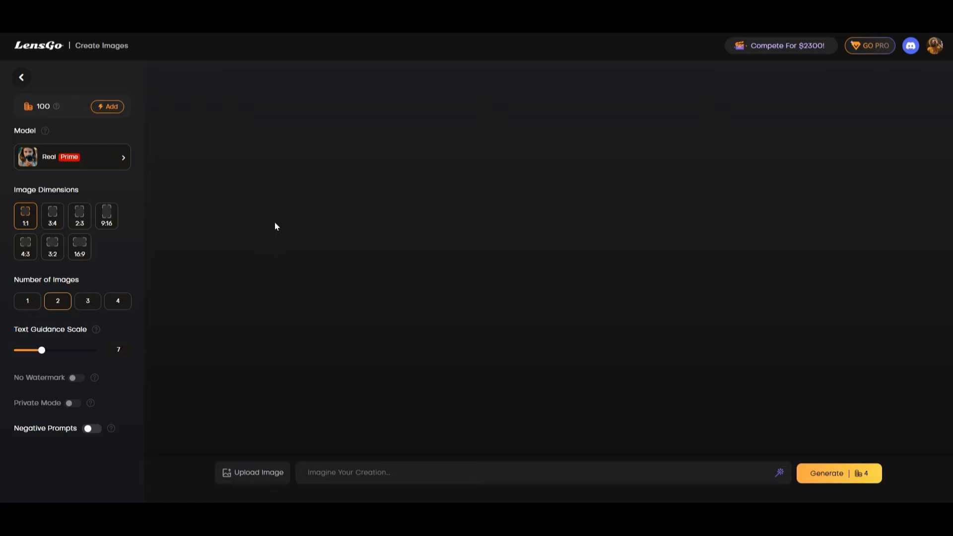
mouse_move(88, 280)
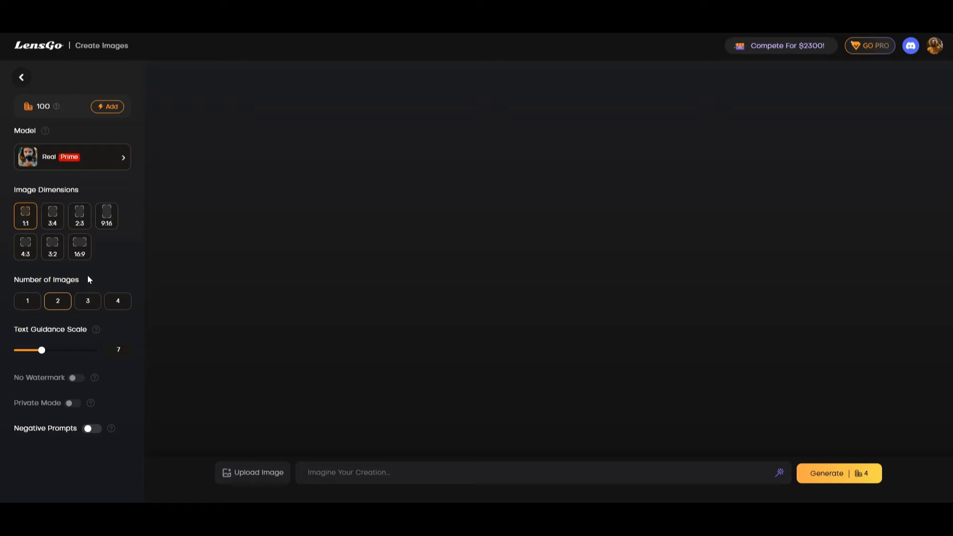
mouse_move(79, 247)
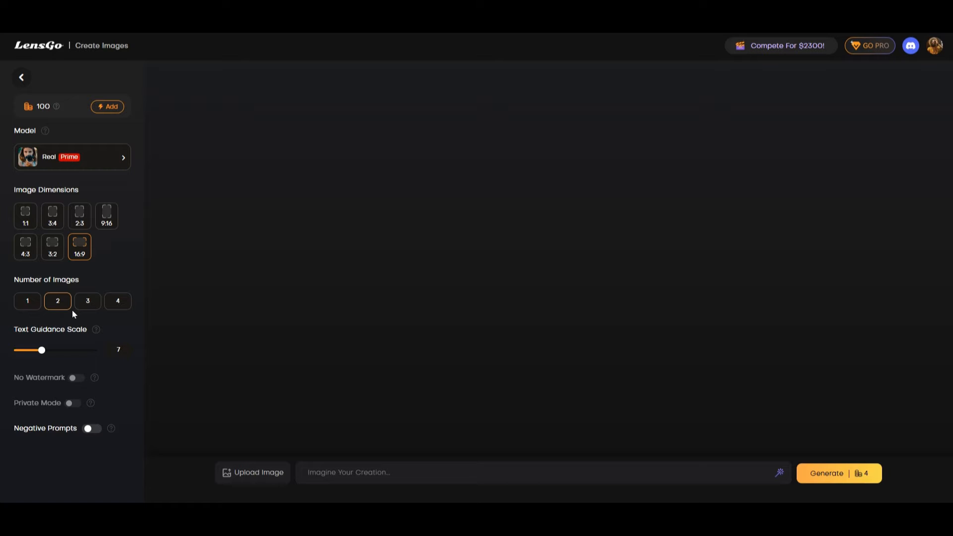
type("a young girl running on the horizon while the sunset")
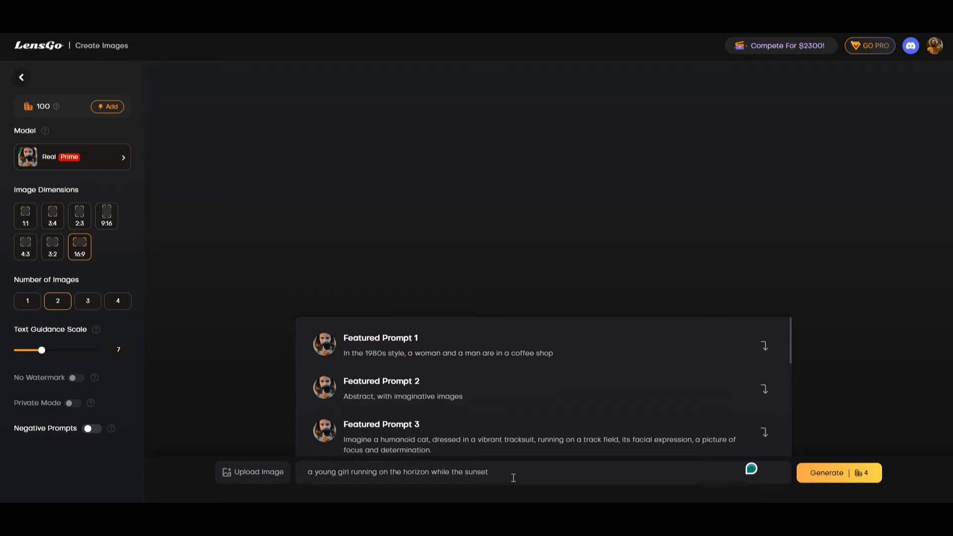
type("s")
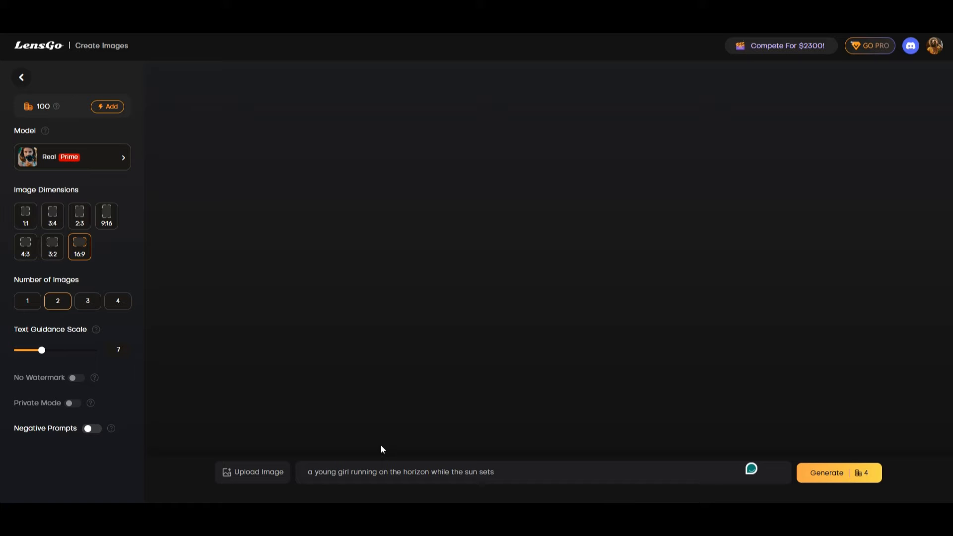
Step: Generate the two 16:9 images from the sunset running-girl prompt
left_click(839, 473)
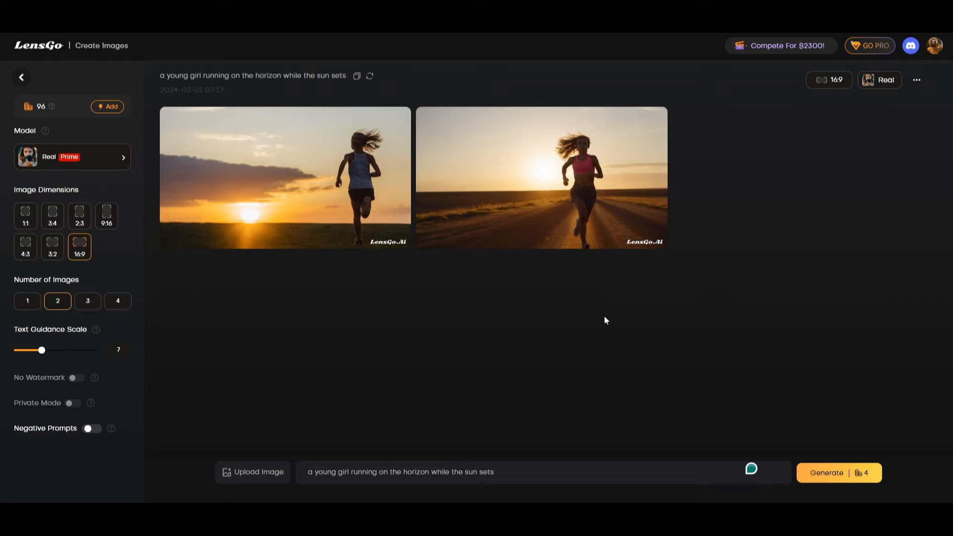
mouse_move(246, 285)
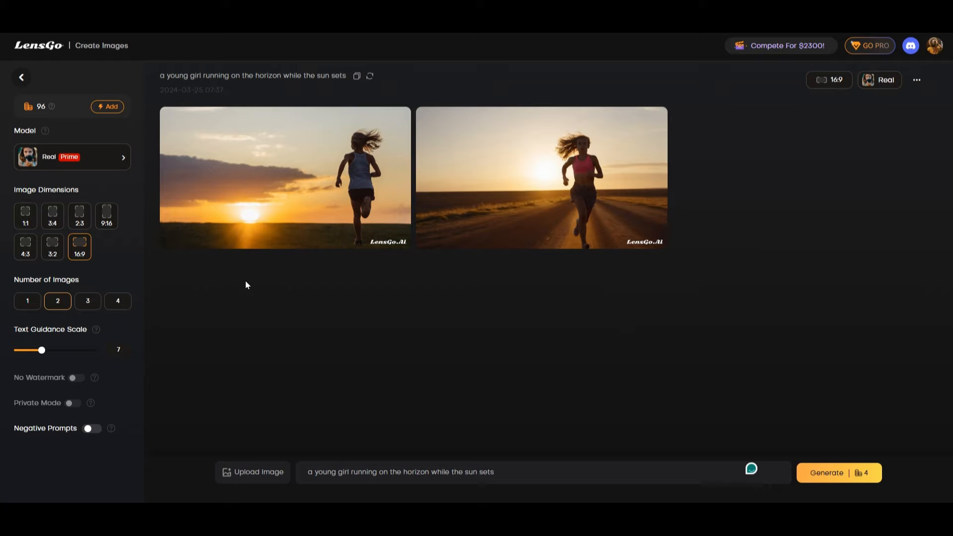
mouse_move(273, 324)
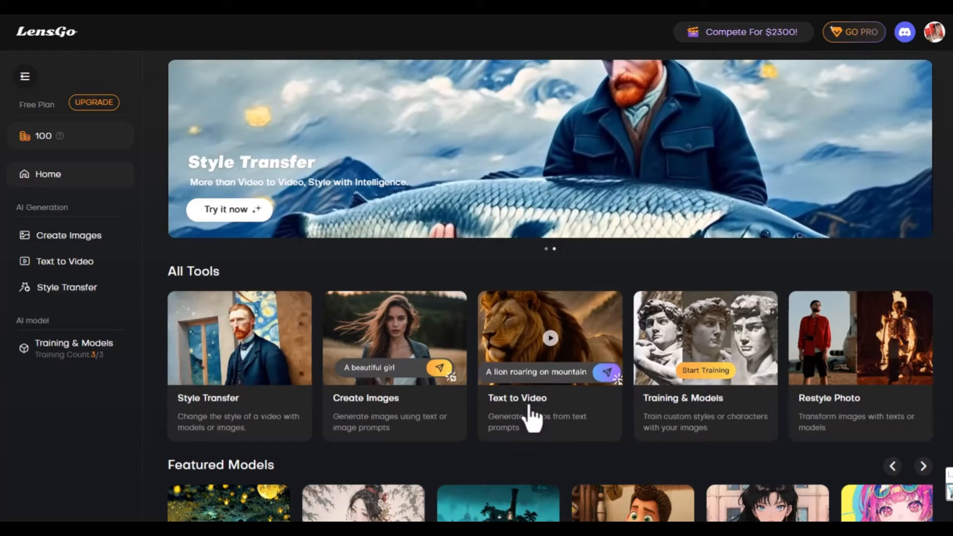
Step: Start a text-to-video request with the prompt 'a cat scuba diving for fish'
left_click(63, 261)
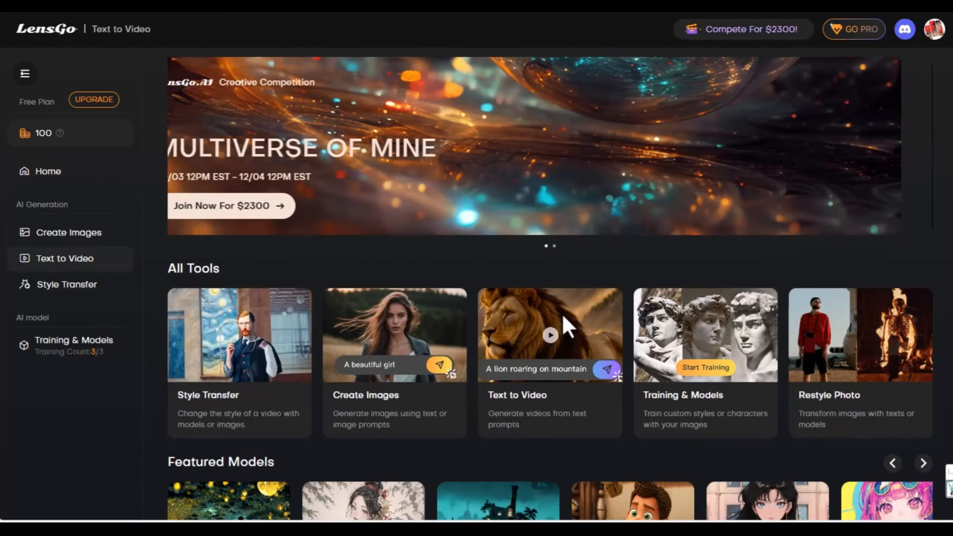
left_click(549, 335)
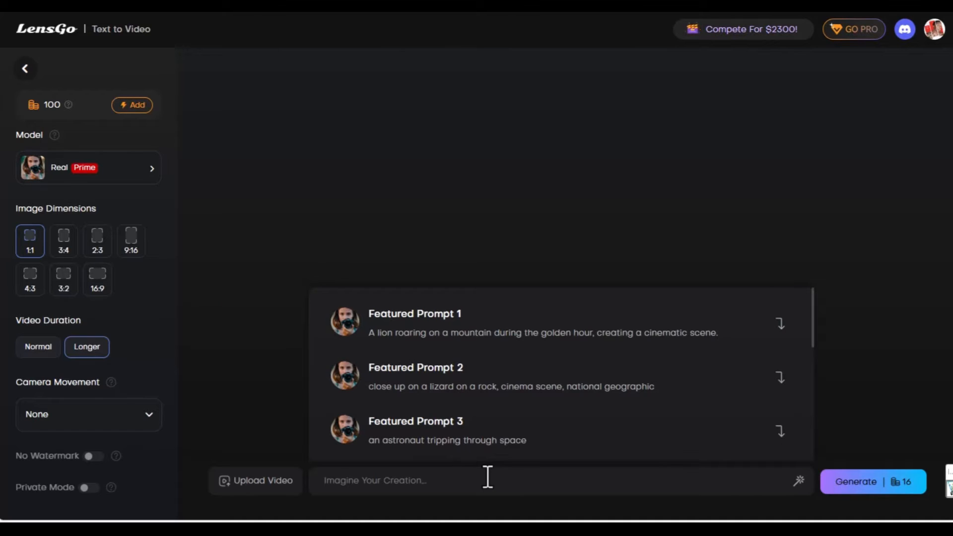
type("a cat scuba diving for fish")
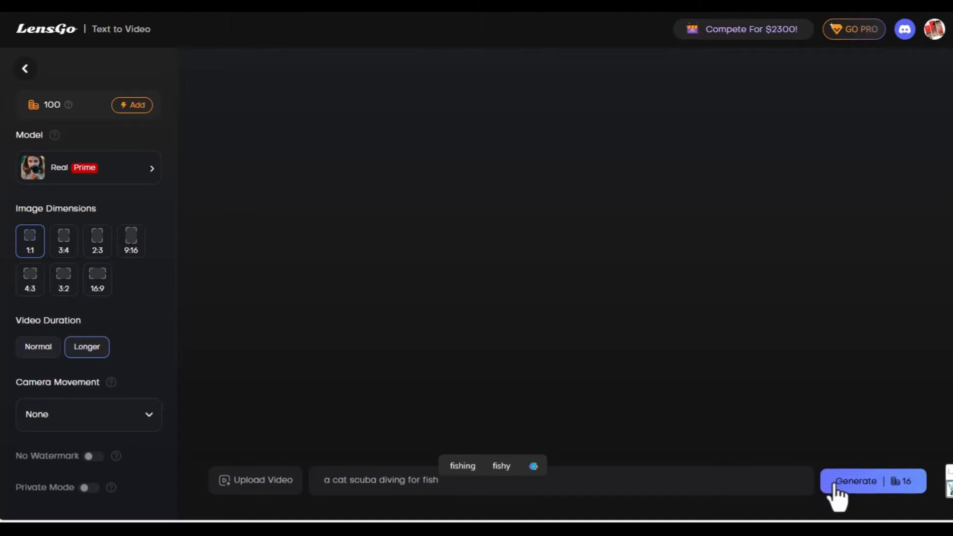
Step: Generate the cat scuba diving video and play the result
left_click(872, 481)
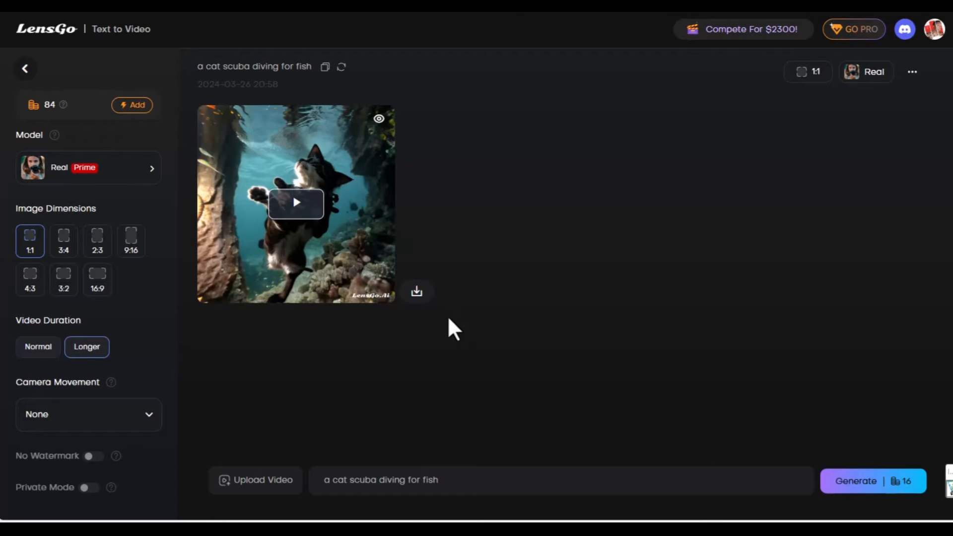
mouse_move(128, 131)
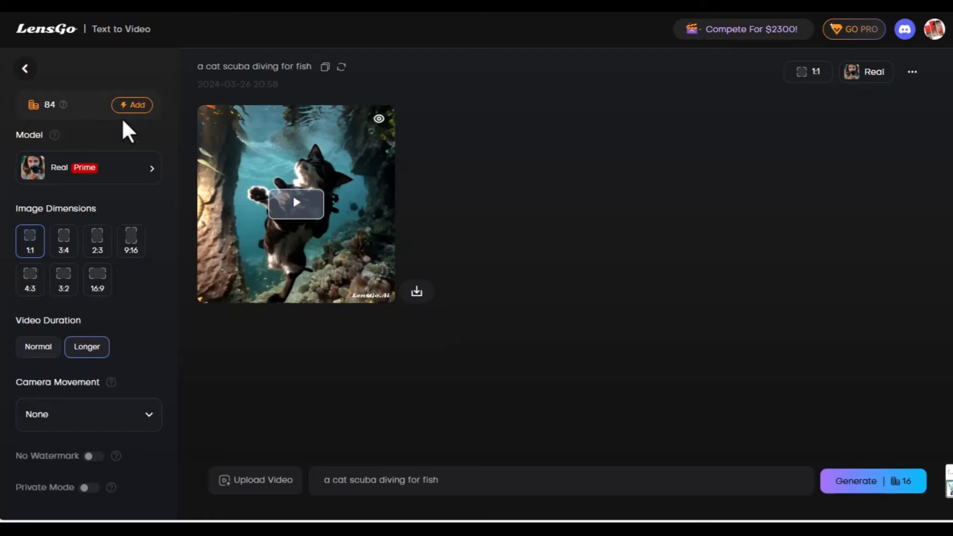
mouse_move(310, 216)
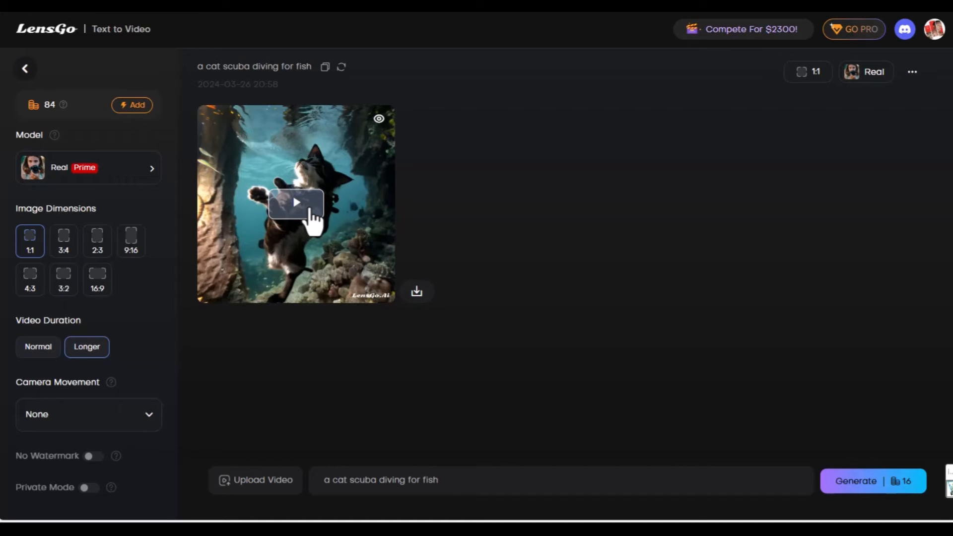
left_click(295, 201)
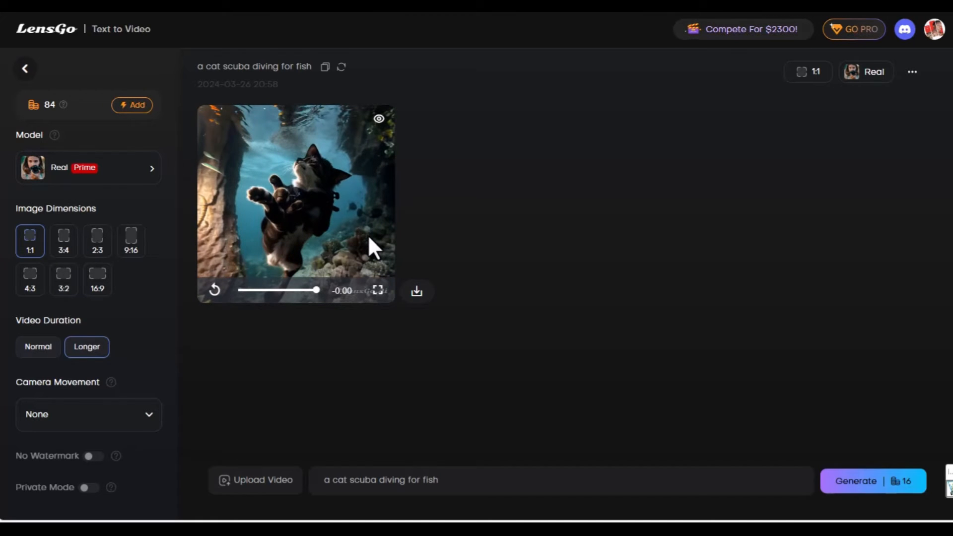
mouse_move(326, 234)
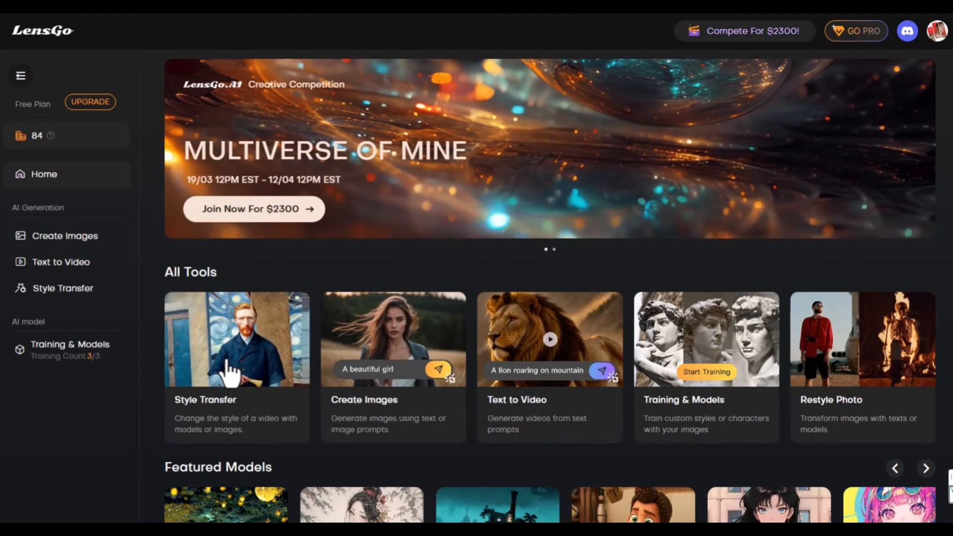
left_click(236, 338)
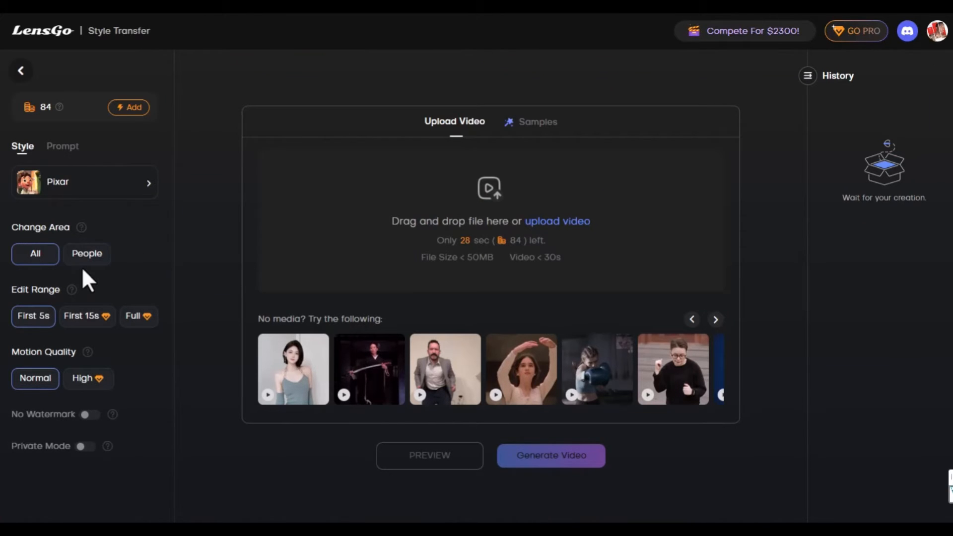
mouse_move(143, 261)
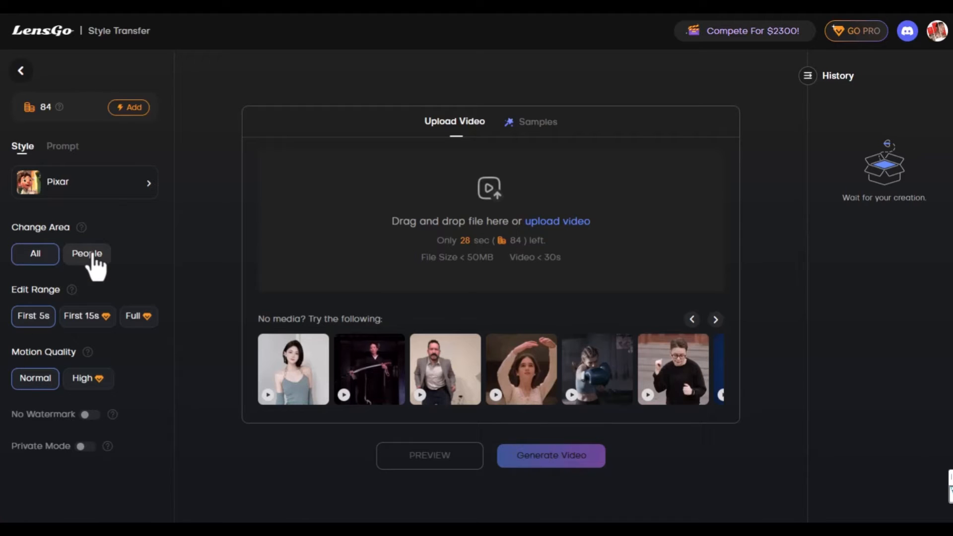
left_click(34, 253)
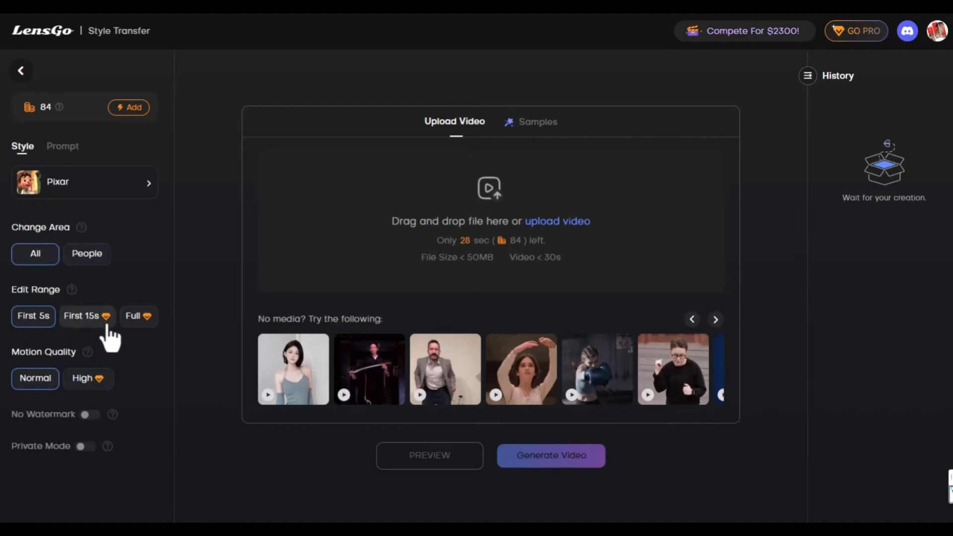
mouse_move(107, 337)
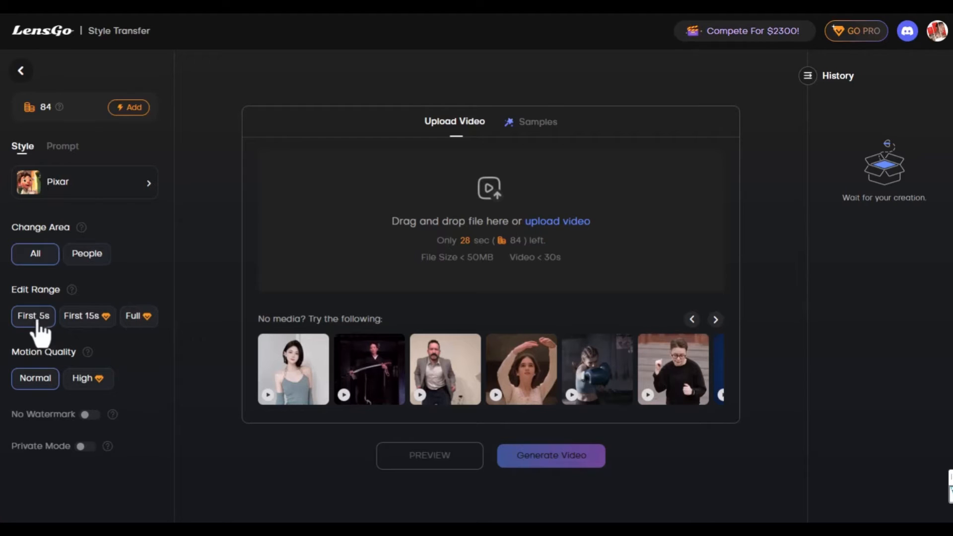
mouse_move(68, 347)
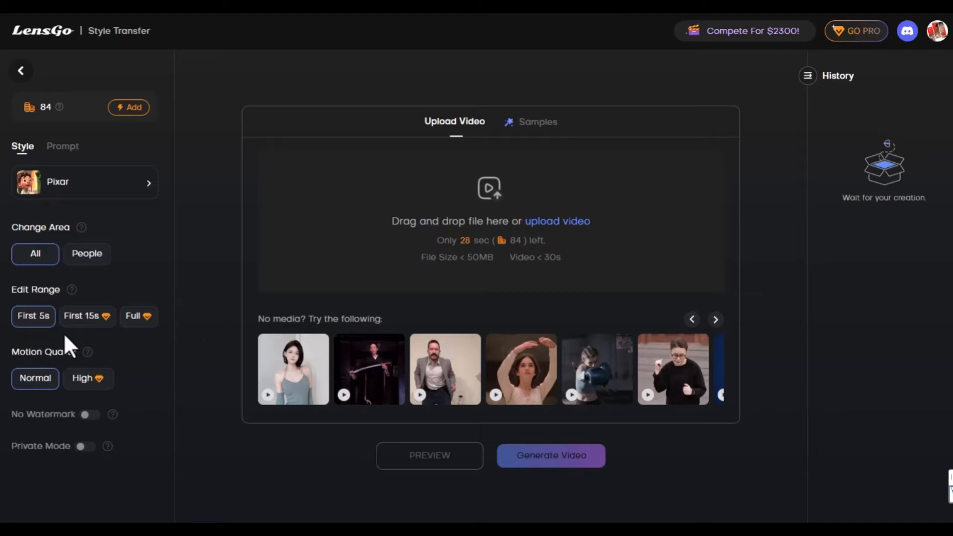
mouse_move(48, 413)
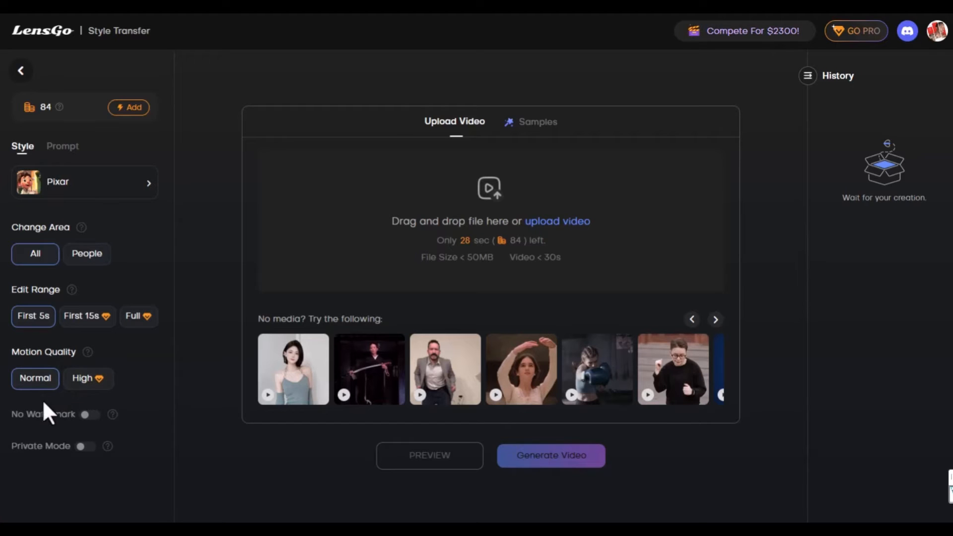
mouse_move(60, 374)
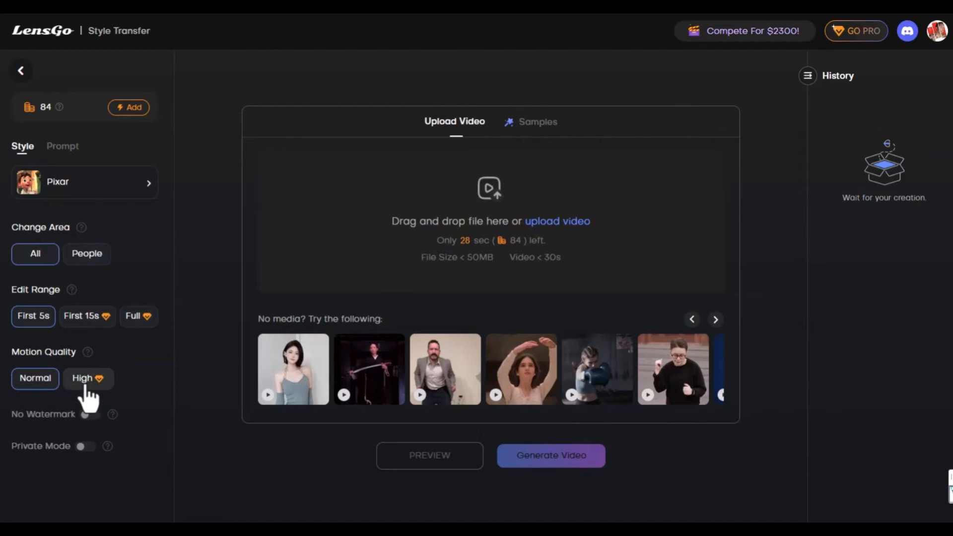
mouse_move(132, 381)
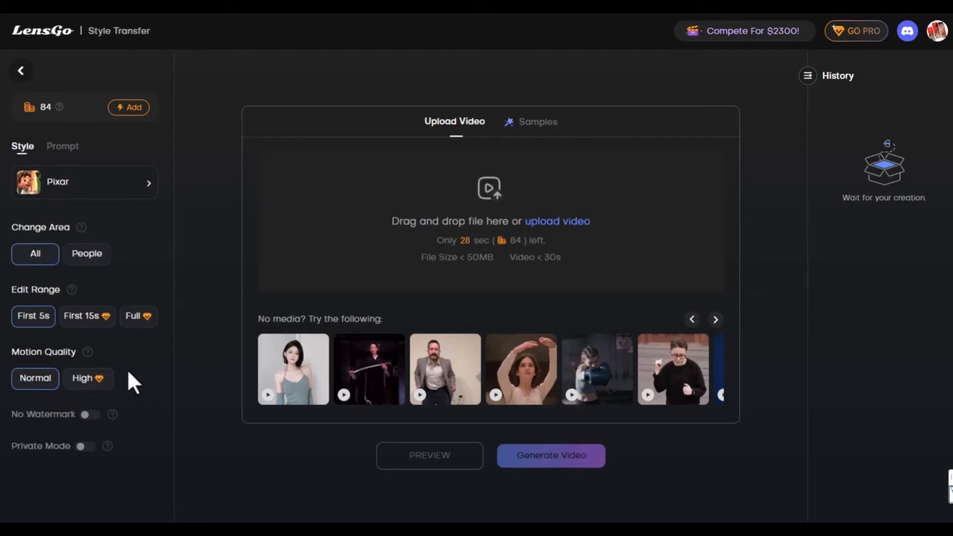
mouse_move(453, 240)
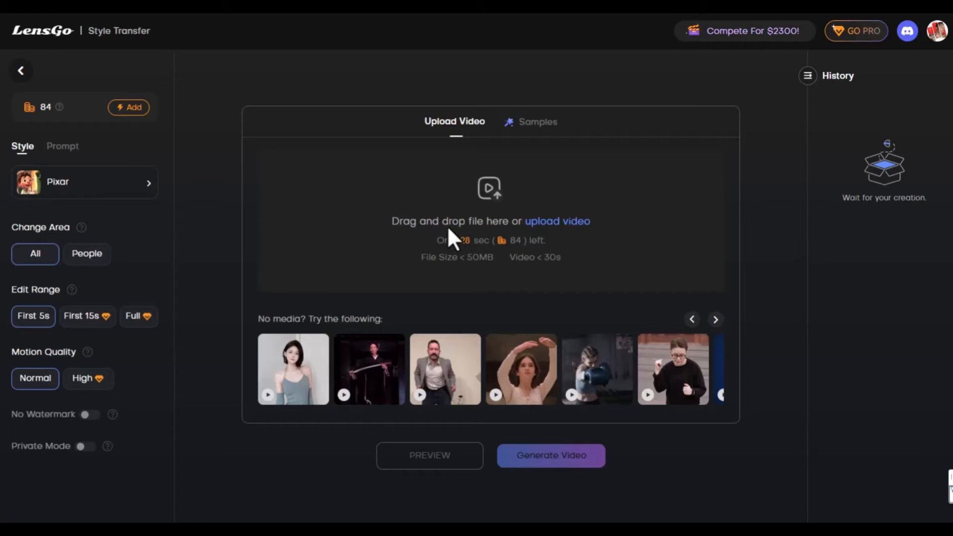
mouse_move(314, 316)
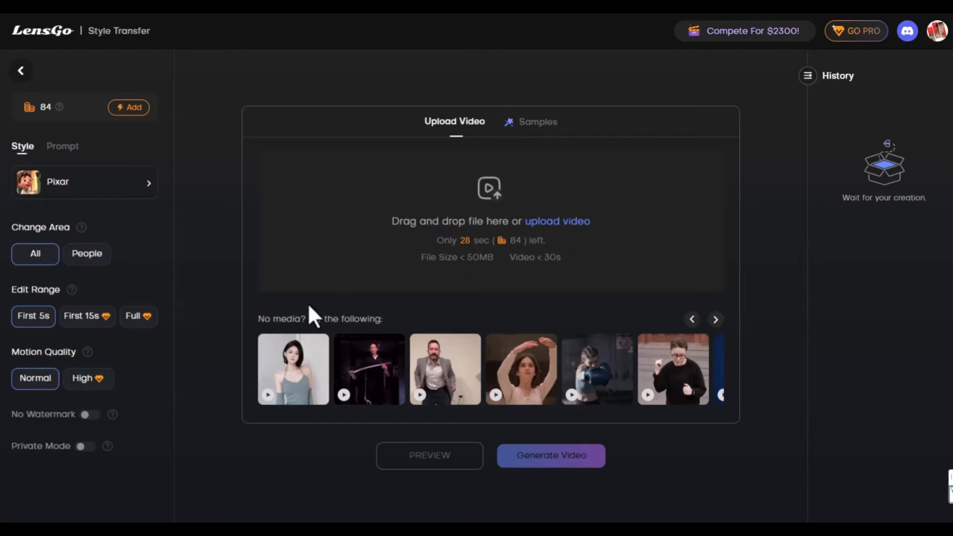
mouse_move(364, 329)
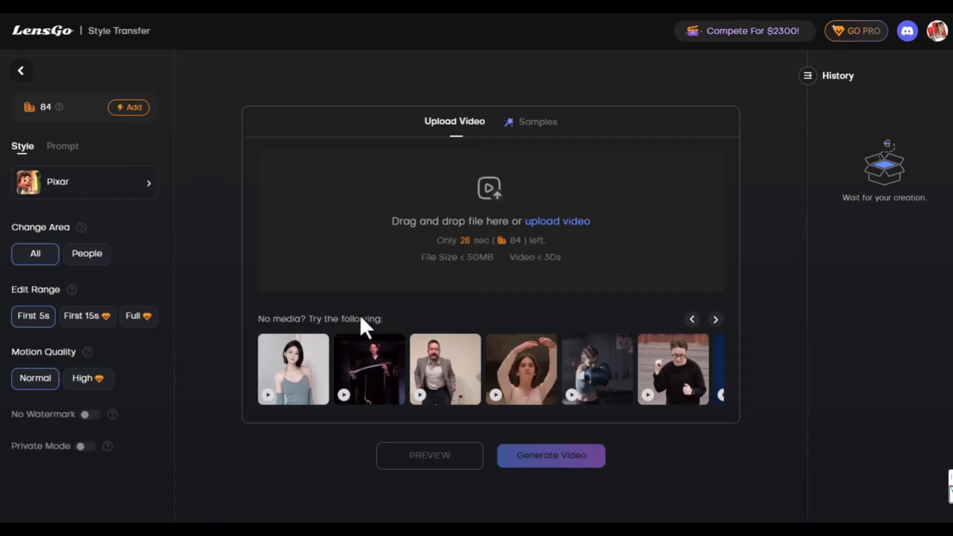
mouse_move(335, 350)
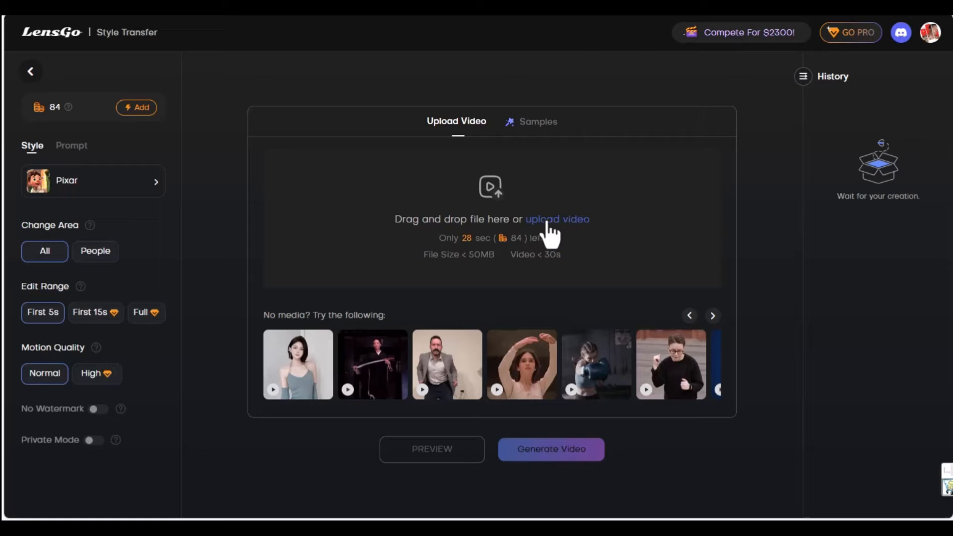
Step: Upload a video clip into the Pixar style transfer tool
left_click(557, 219)
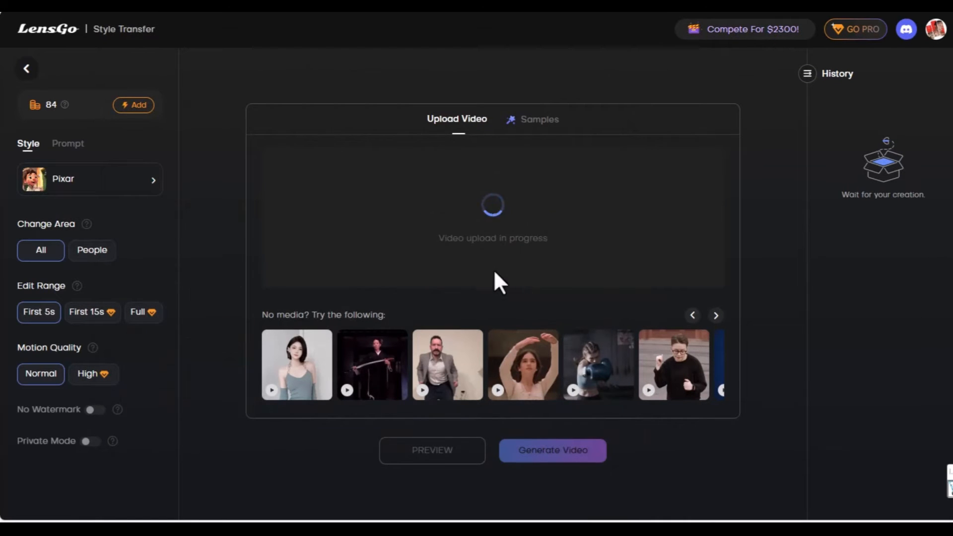
mouse_move(558, 272)
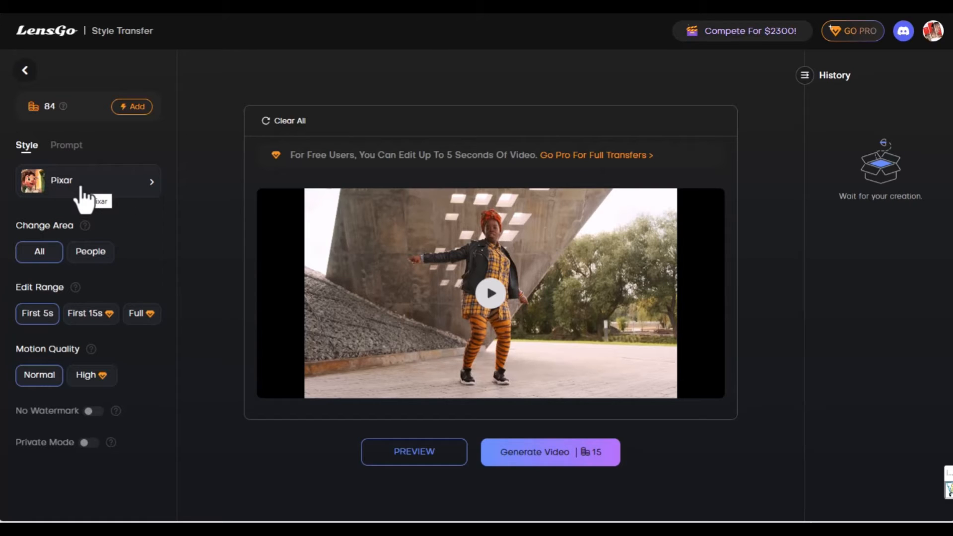
Step: Keep Pixar as the transfer style from the style gallery for the dancer clip
left_click(88, 181)
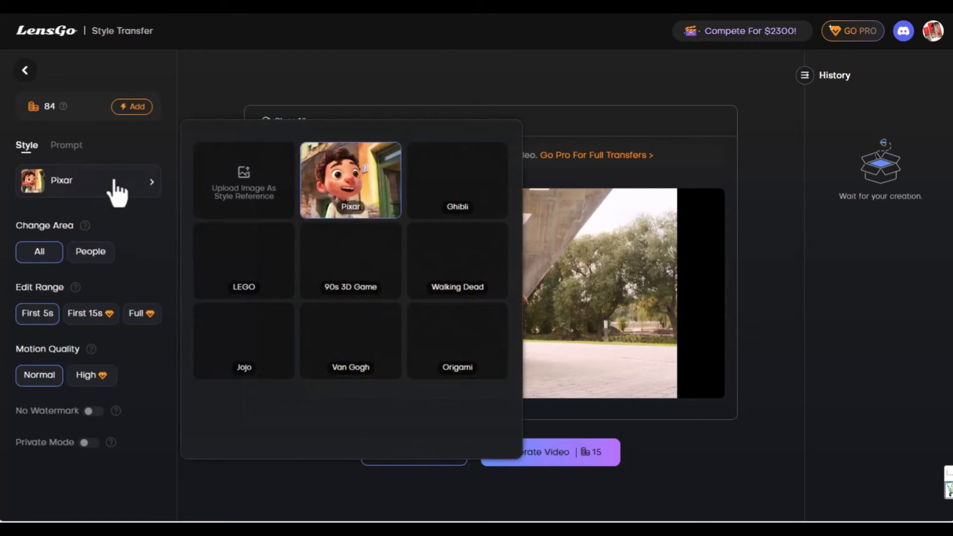
mouse_move(351, 353)
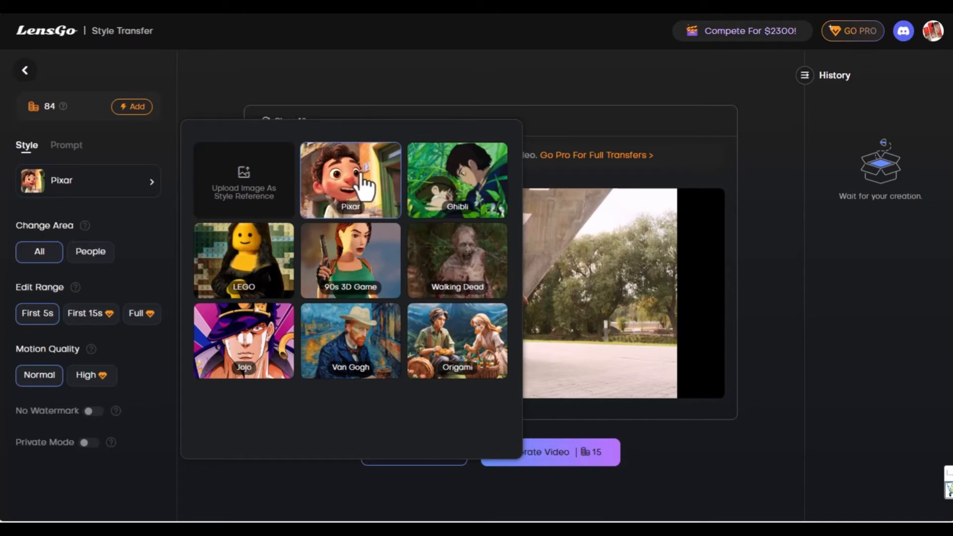
left_click(350, 180)
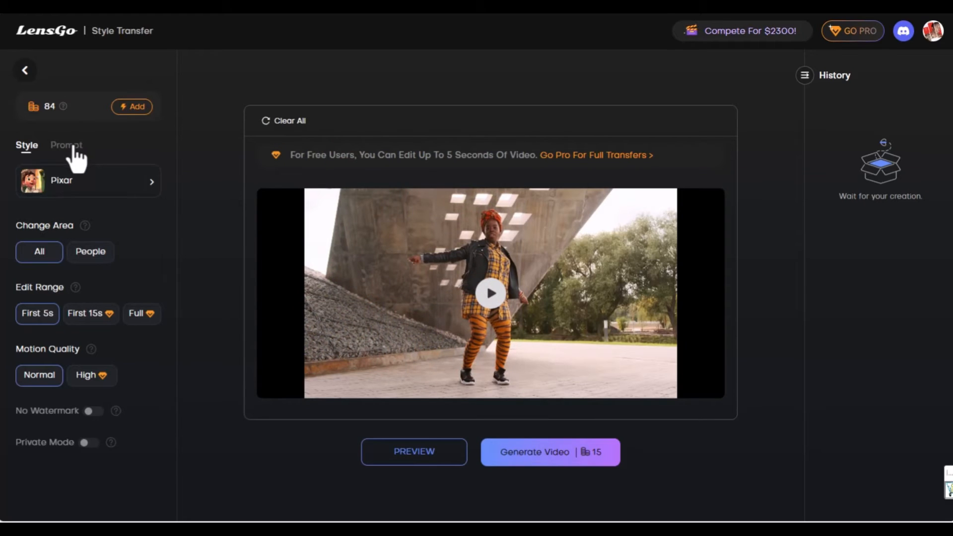
left_click(66, 145)
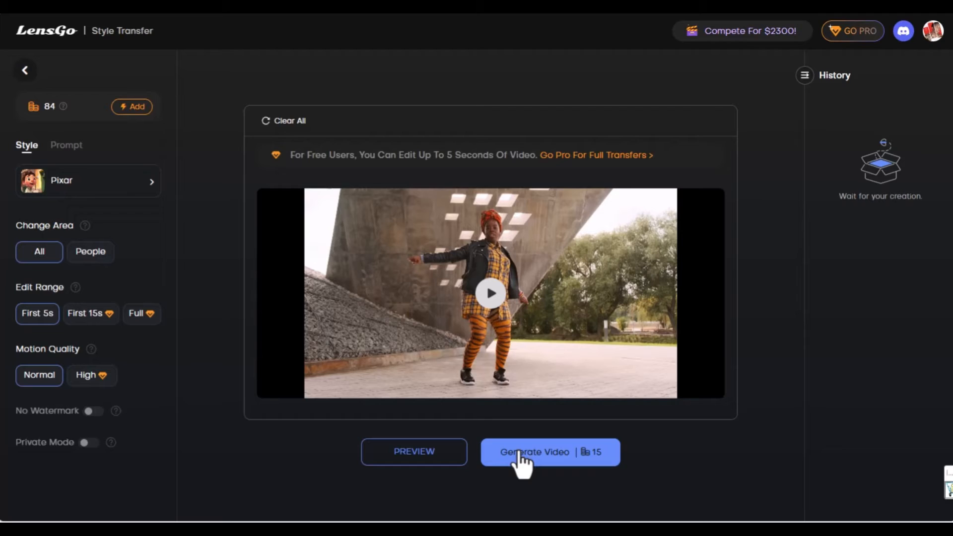
Step: Submit the Pixar-style video generation job for 15 credits
left_click(549, 453)
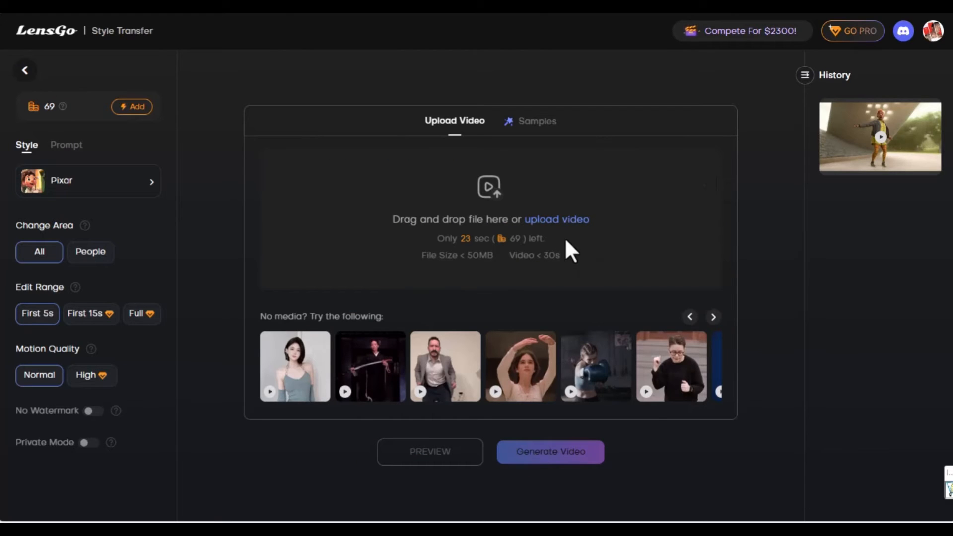
mouse_move(668, 177)
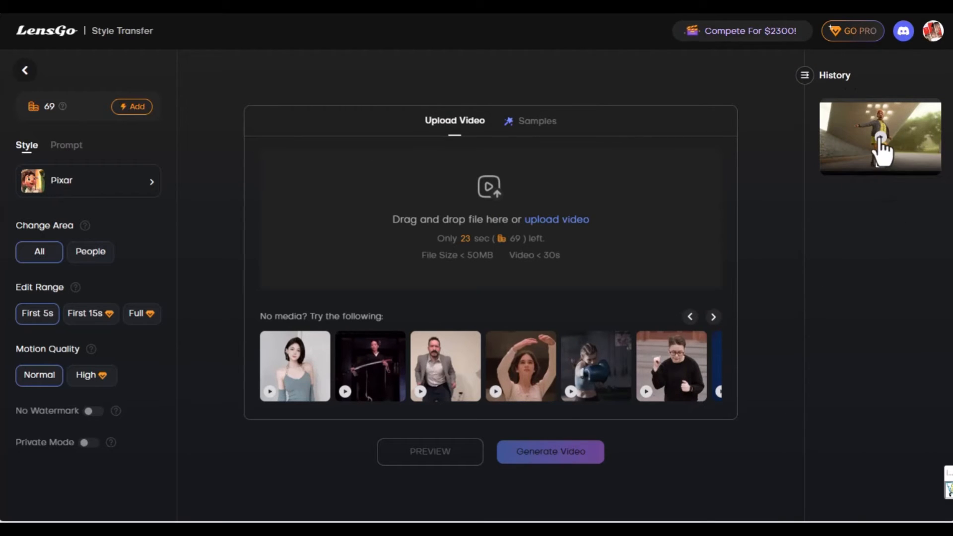
left_click(879, 137)
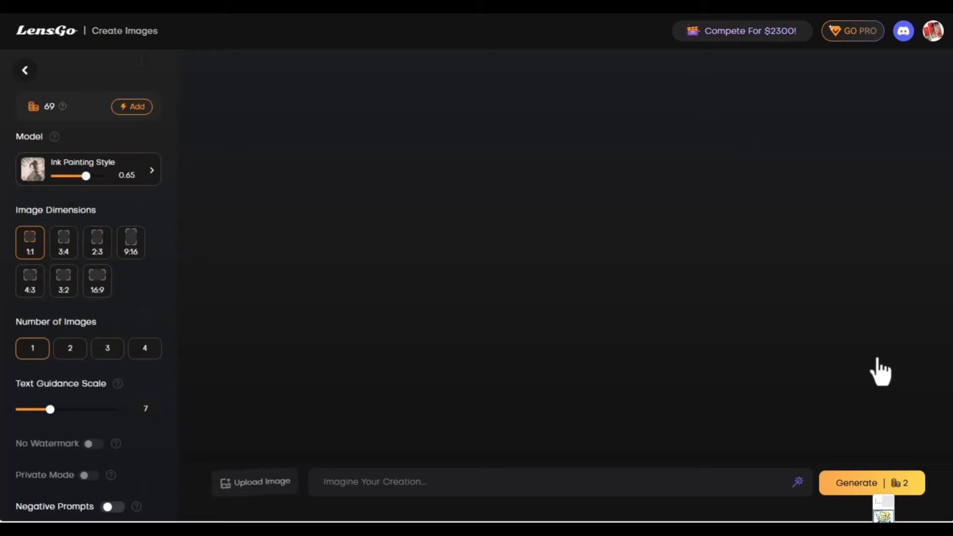
Step: Browse the image model list and settle on one image per generation after trying 2 and 4
left_click(88, 169)
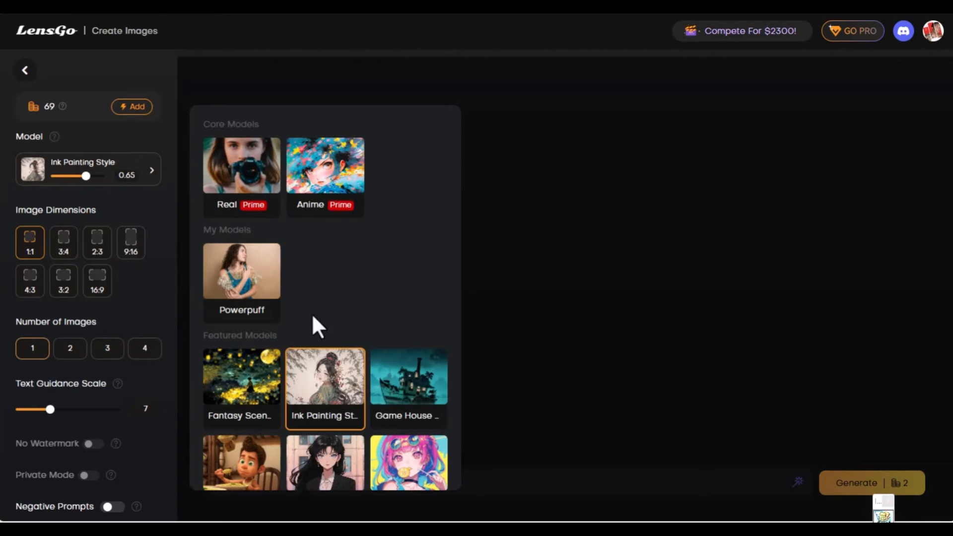
scroll("down", 3)
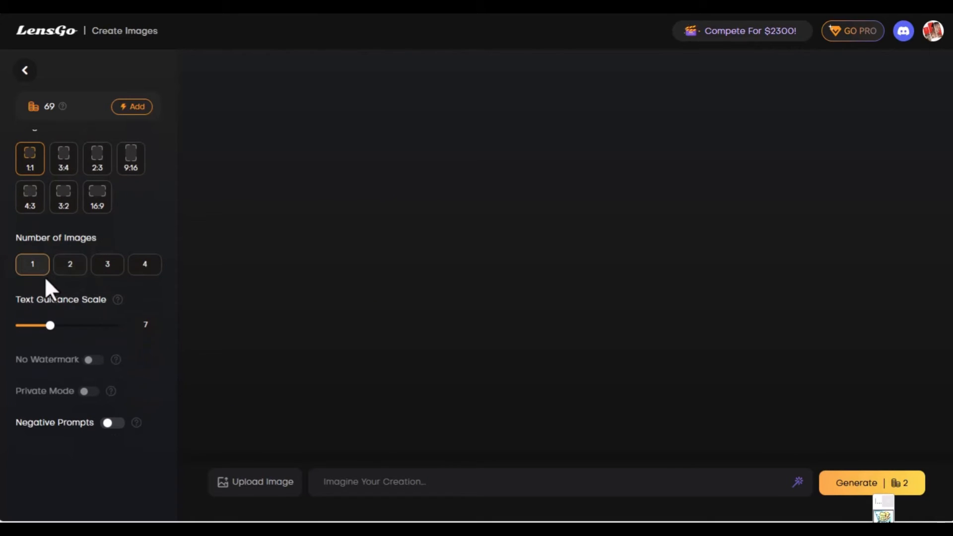
left_click(70, 264)
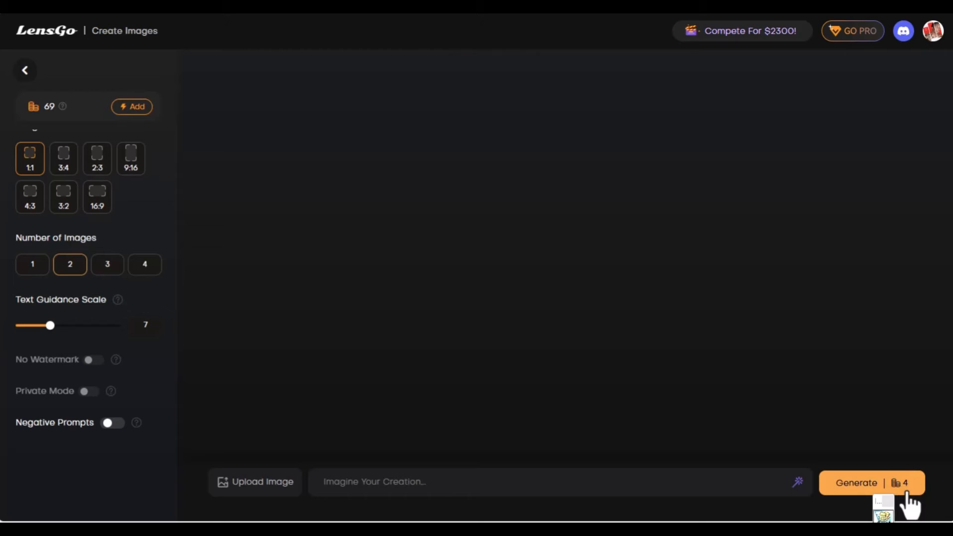
left_click(145, 264)
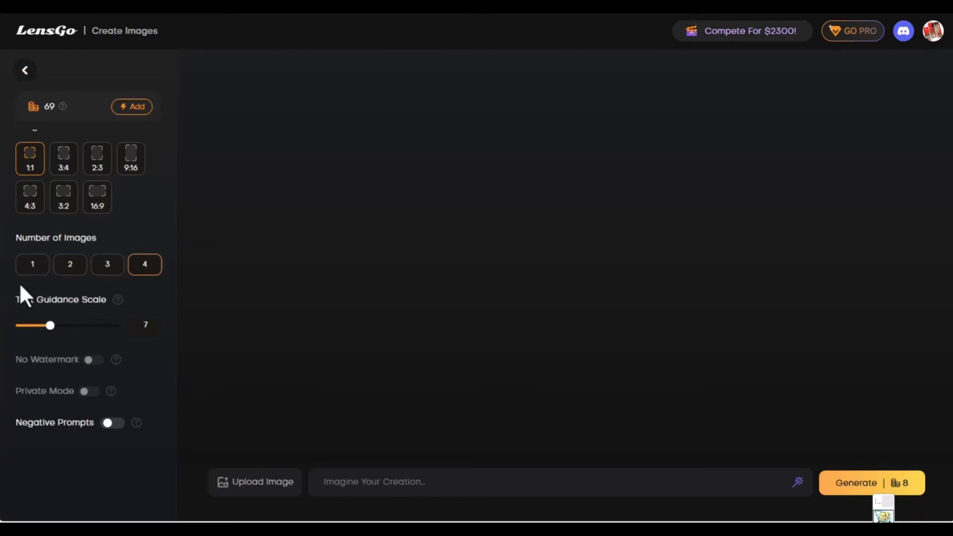
left_click(31, 264)
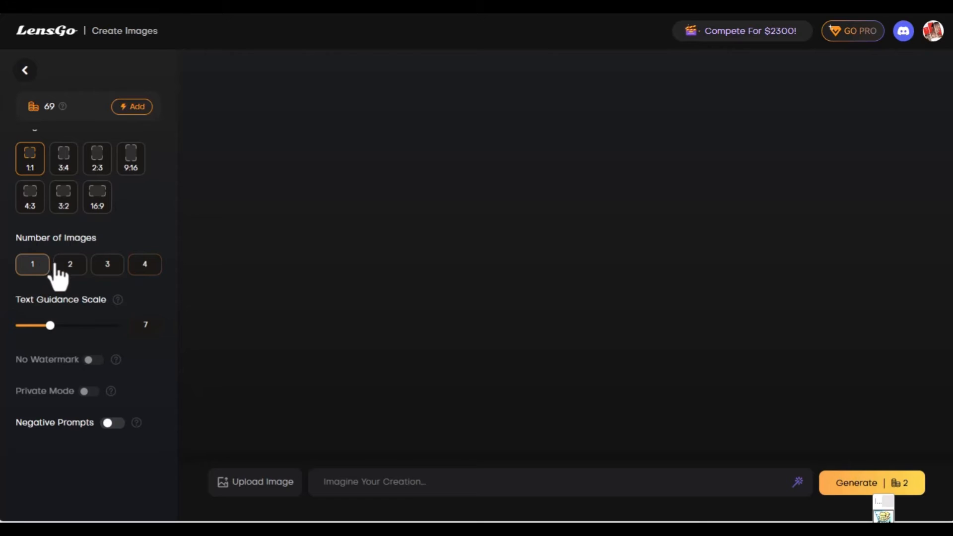
mouse_move(64, 307)
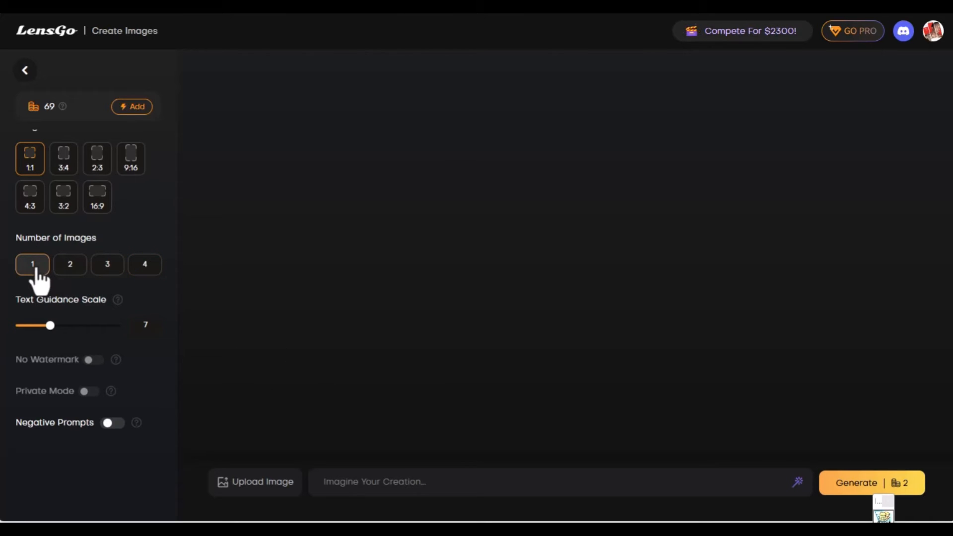
mouse_move(255, 482)
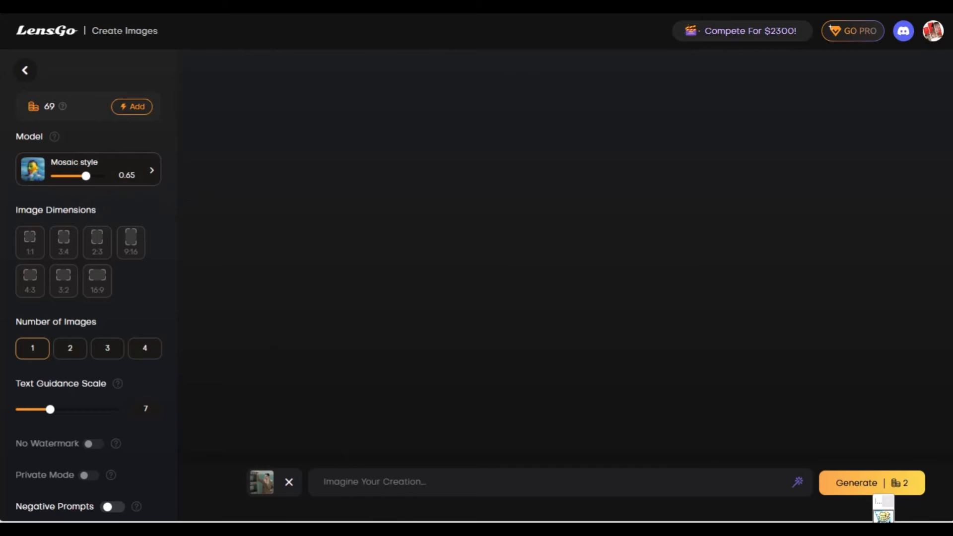
Step: Fill the prompt with Featured Prompt 1 and generate the mosaic-style man image
left_click(547, 481)
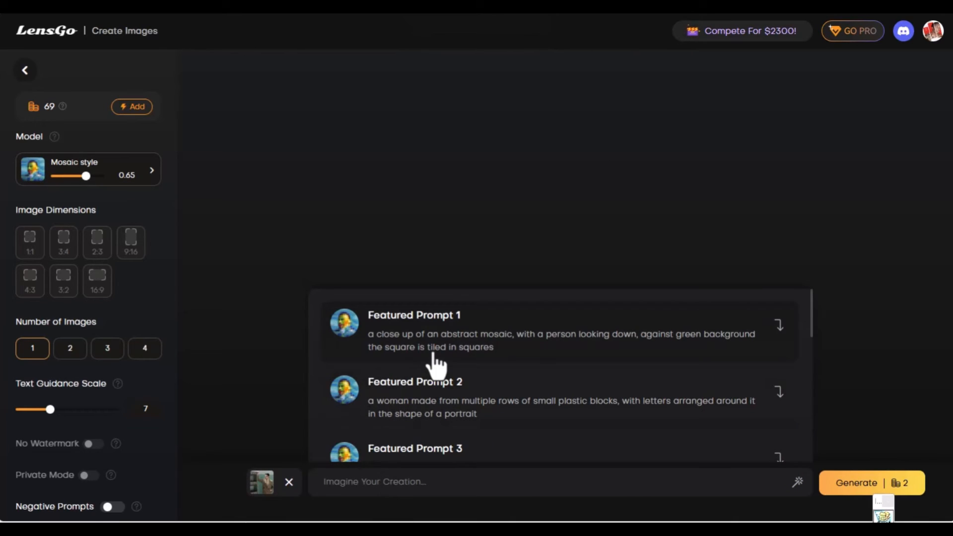
mouse_move(470, 369)
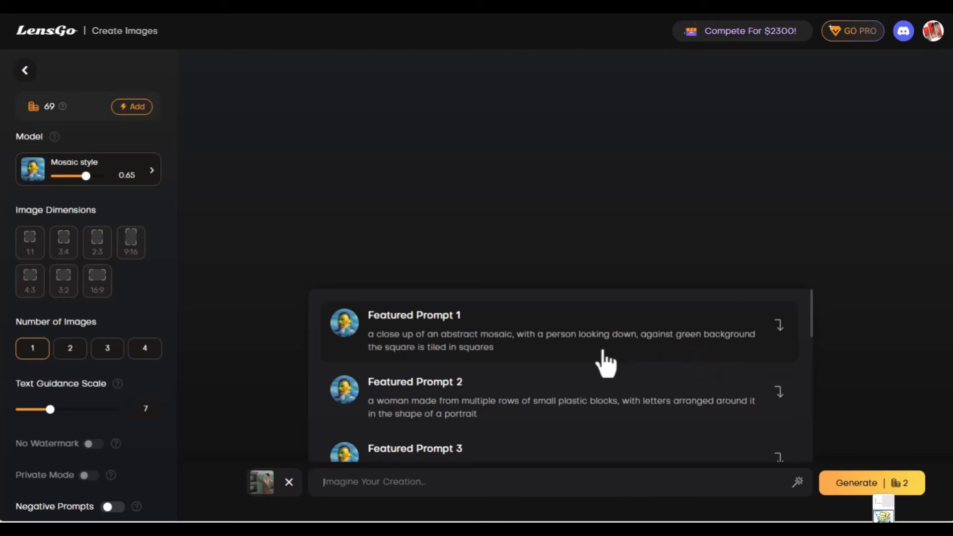
mouse_move(429, 364)
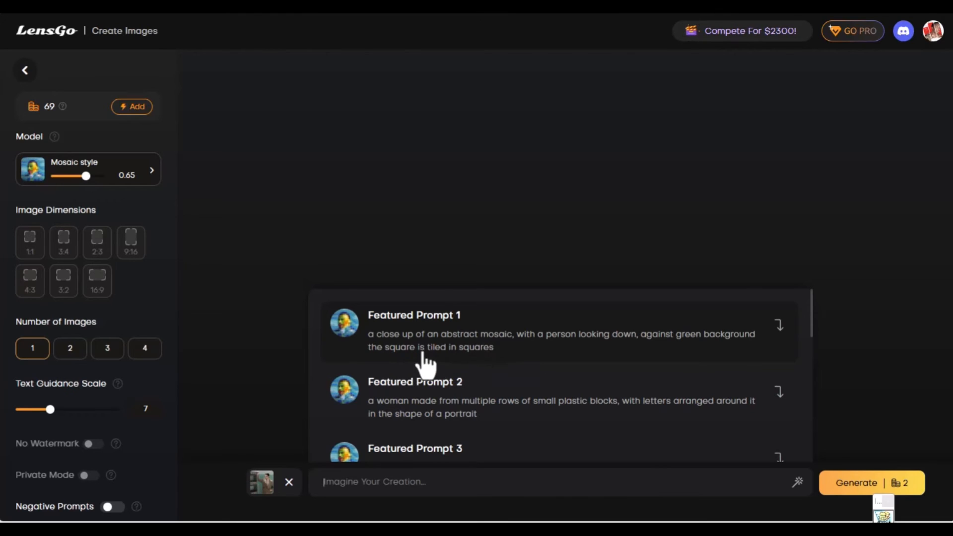
mouse_move(446, 349)
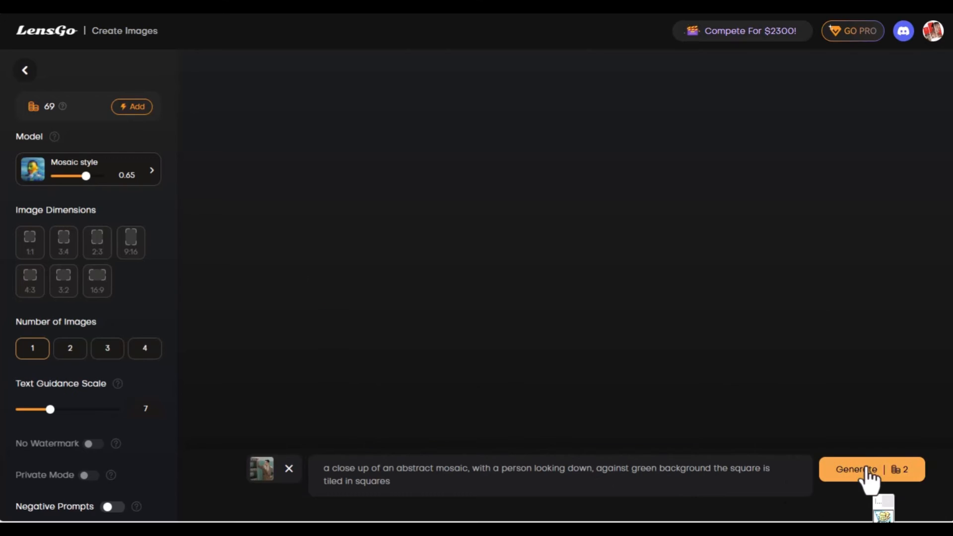
left_click(856, 469)
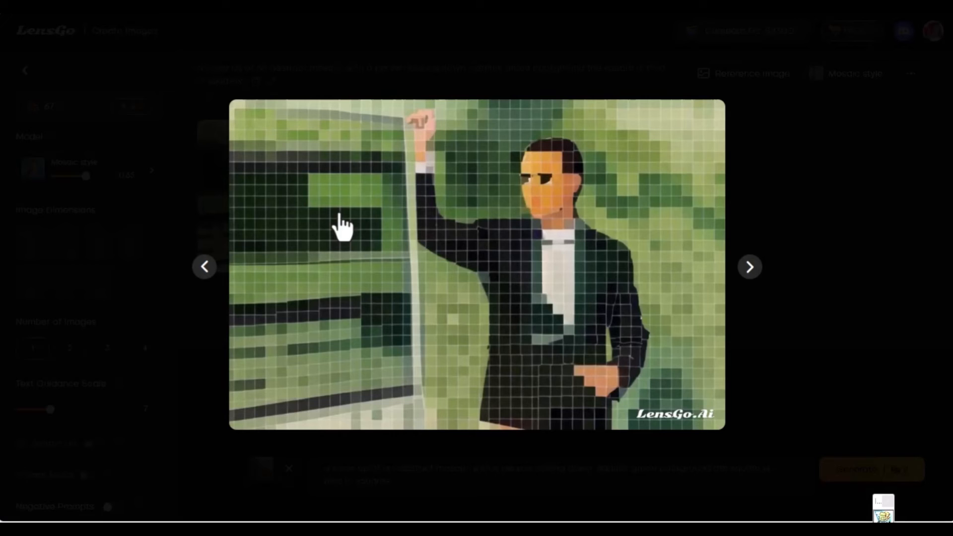
mouse_move(676, 443)
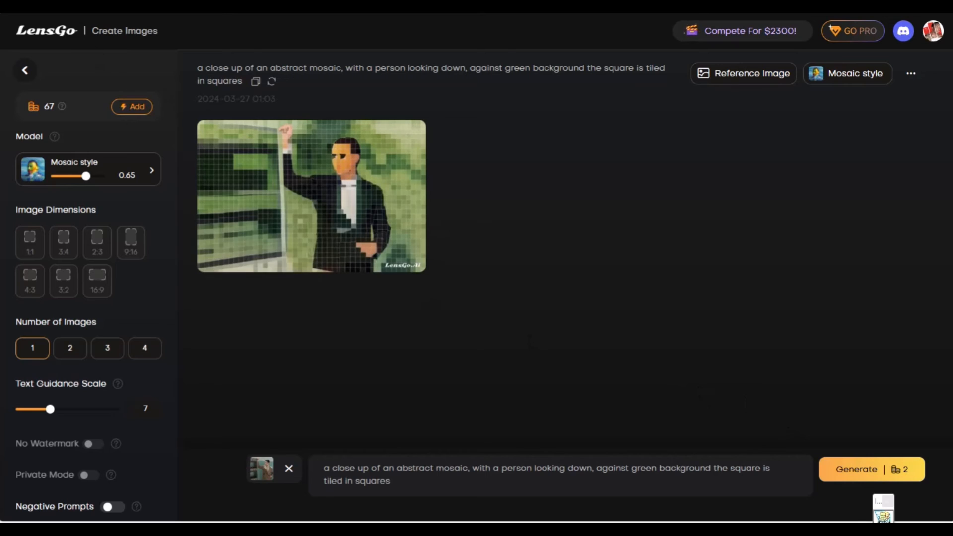
Step: Start a new custom model on the Training & Models page
left_click(25, 69)
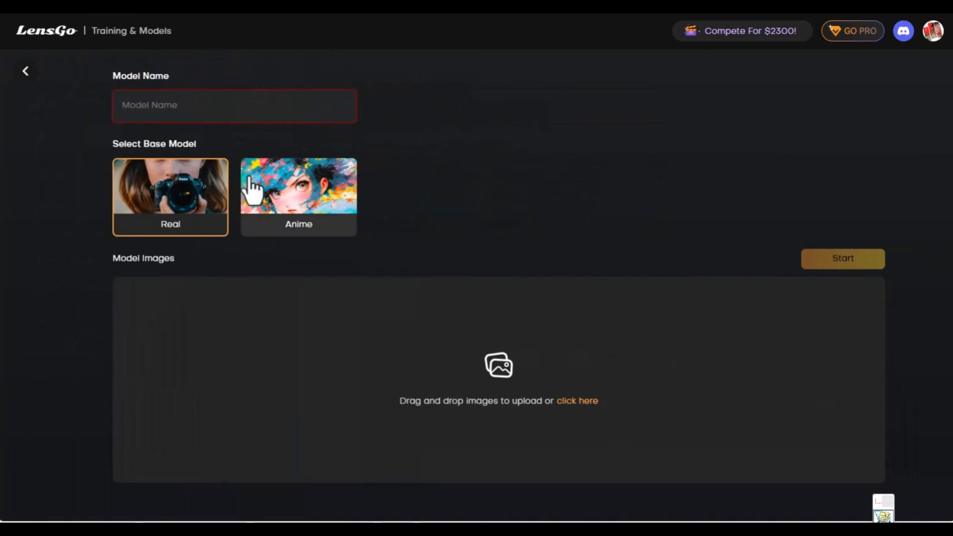
Step: Name the model 'Stones', upload eight stone sculpture photos, and keep Real as the base model
left_click(234, 106)
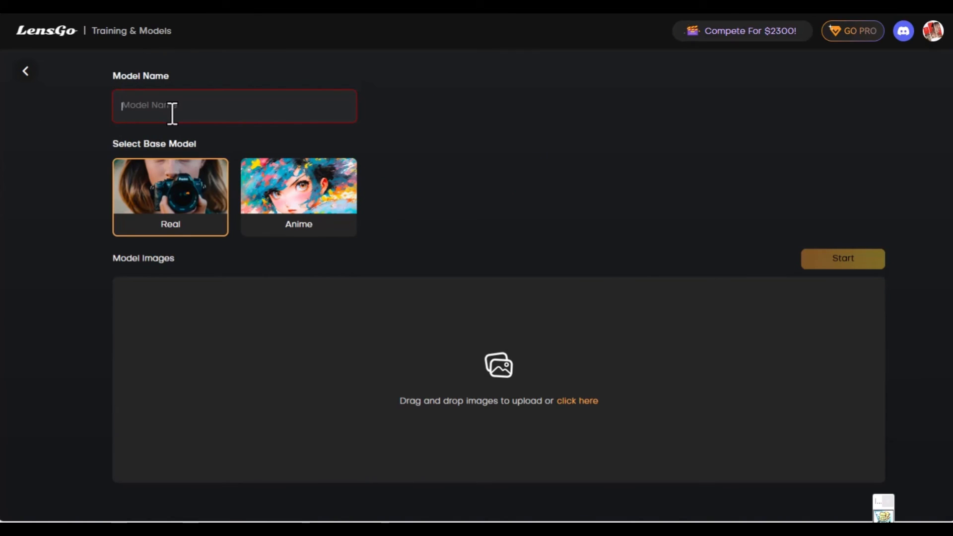
type("scul")
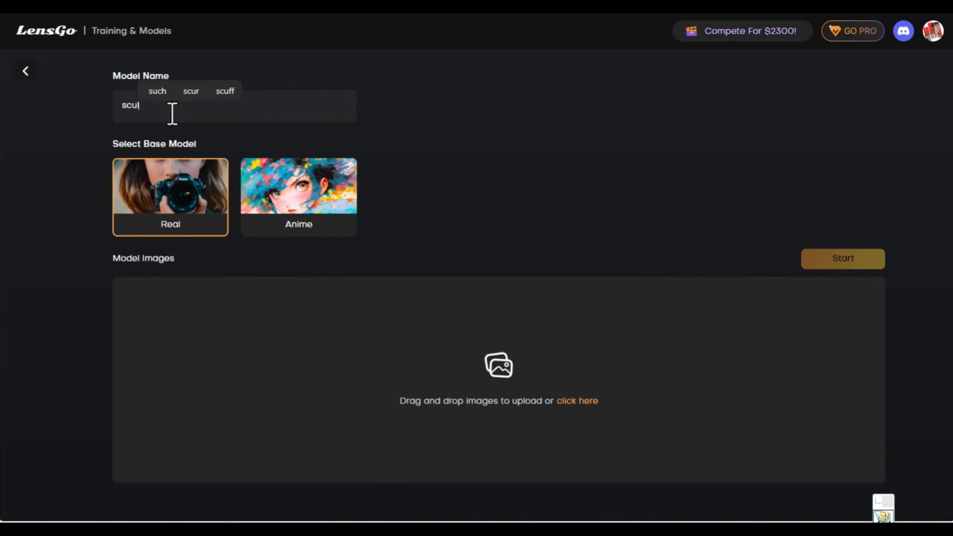
type("tu")
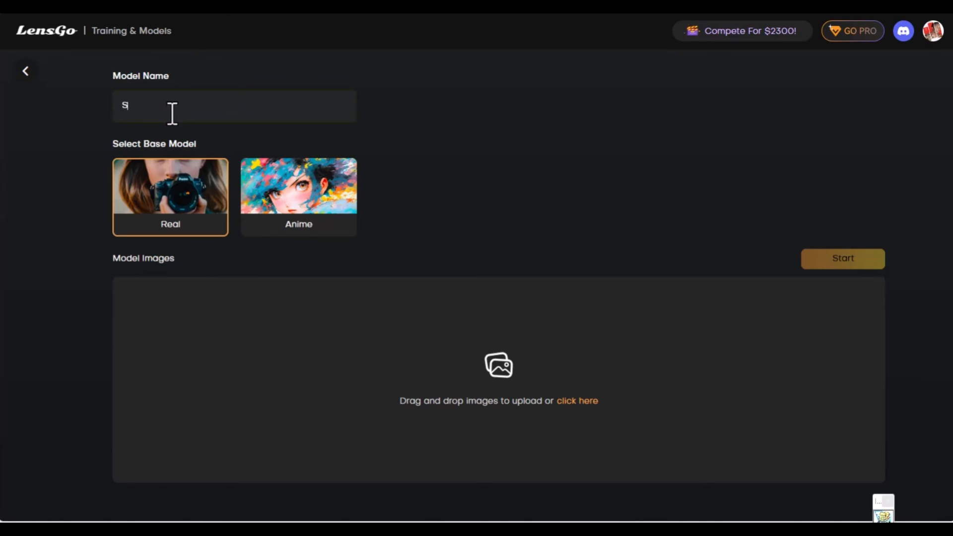
type("tones")
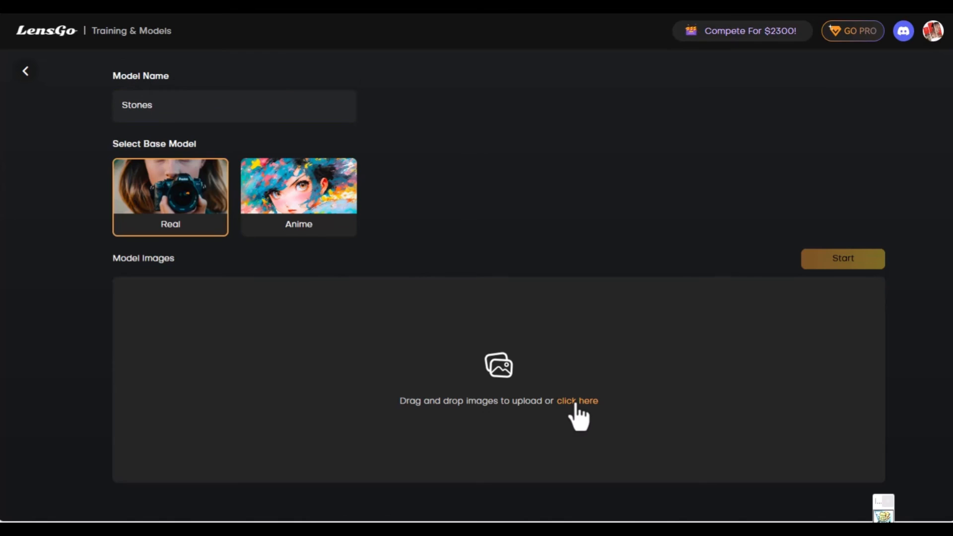
left_click(576, 400)
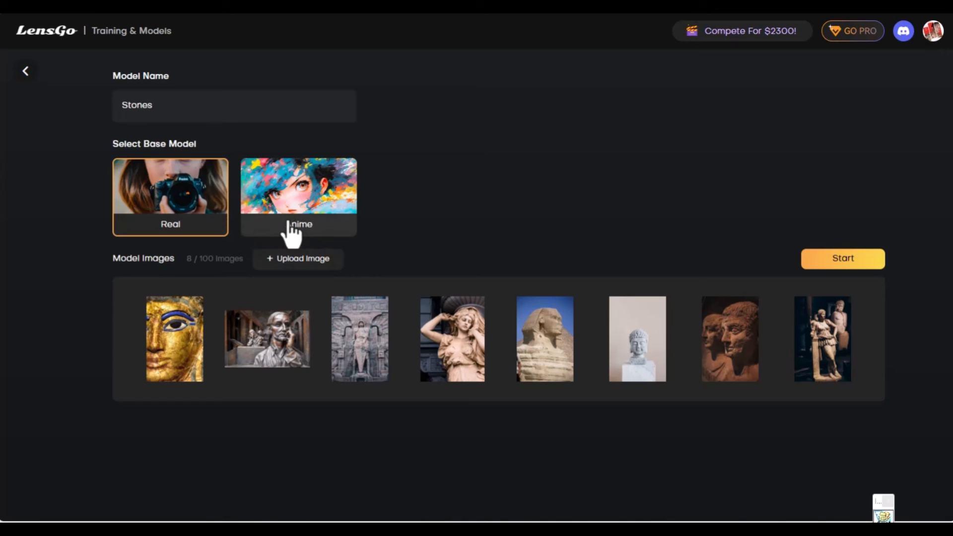
left_click(170, 197)
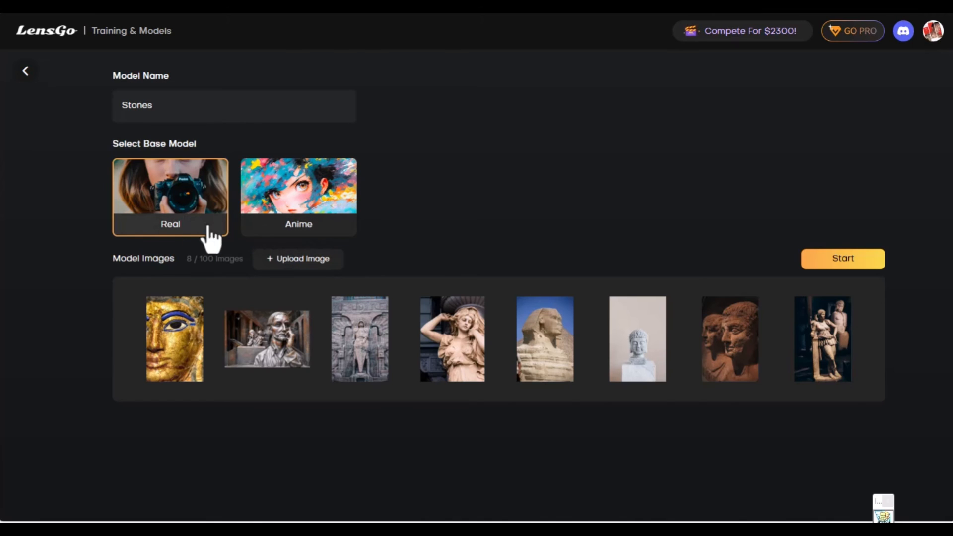
mouse_move(173, 339)
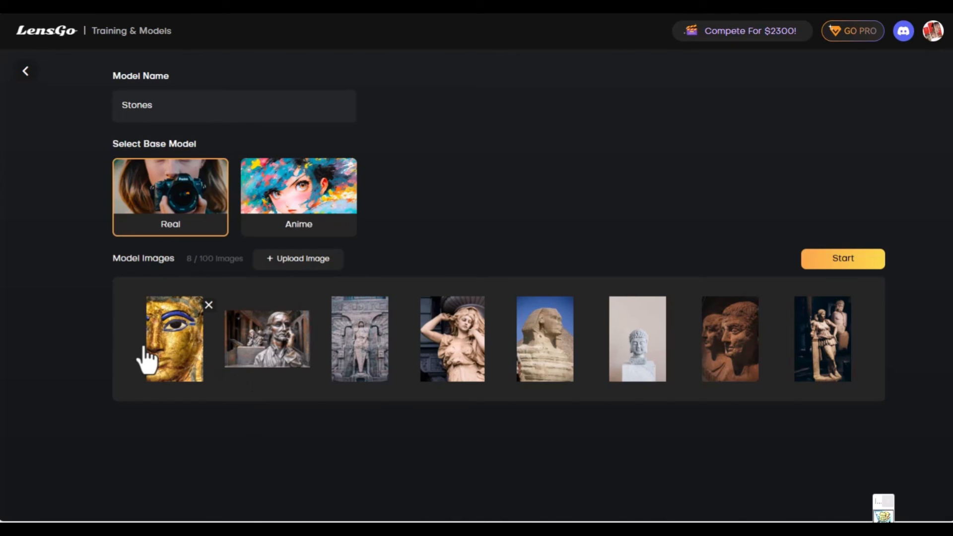
mouse_move(762, 347)
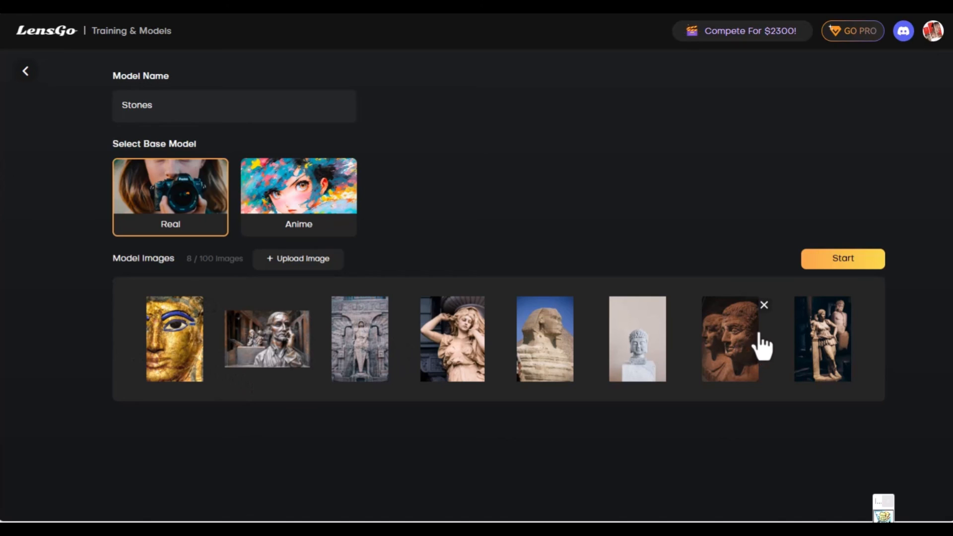
mouse_move(379, 333)
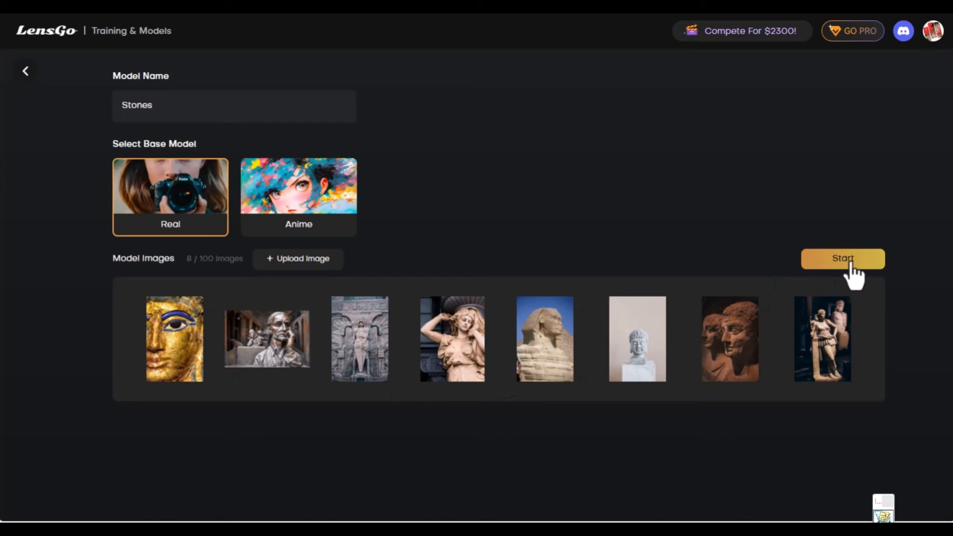
Step: Start training the Stones model so it appears under Training & Models
left_click(842, 258)
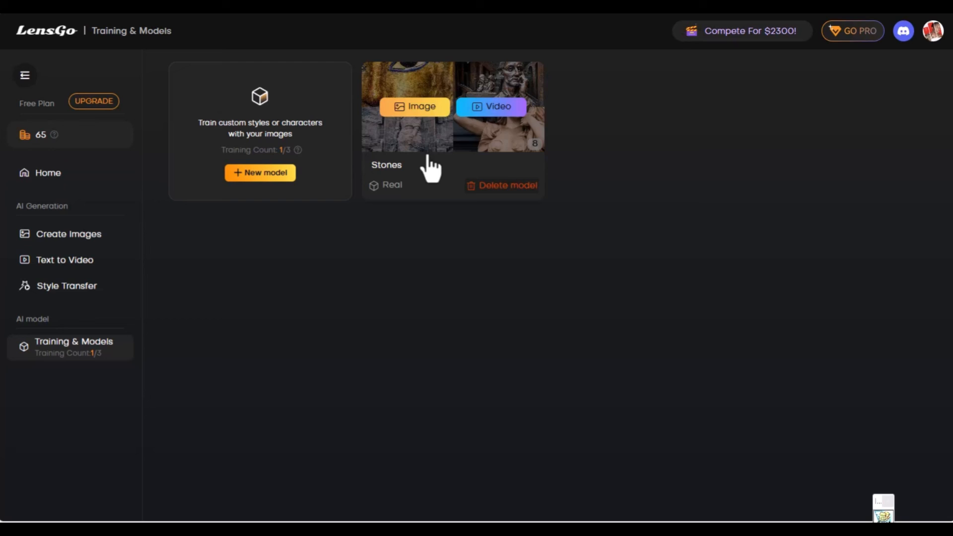
mouse_move(395, 143)
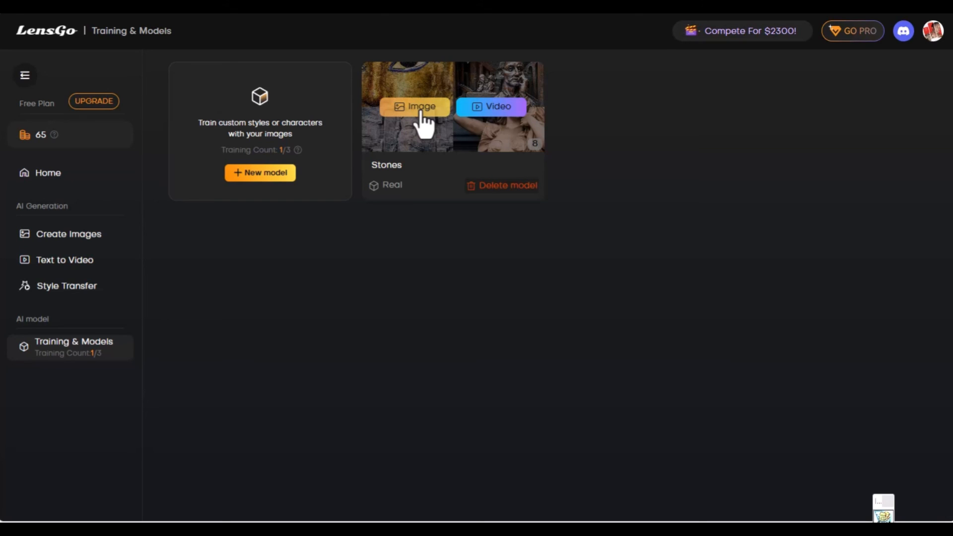
Step: Generate two old Egyptian stone carving images with the Stones model, then go back Home
left_click(419, 106)
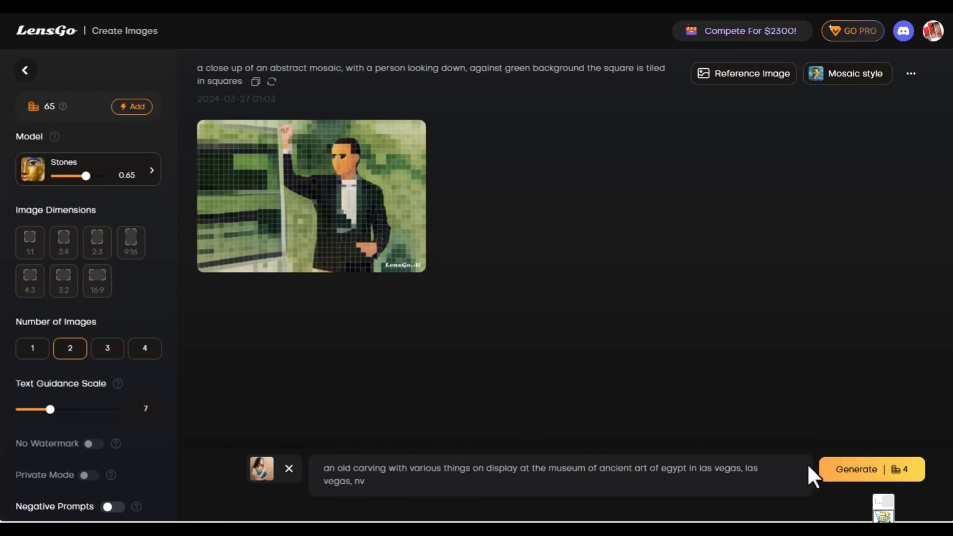
left_click(872, 470)
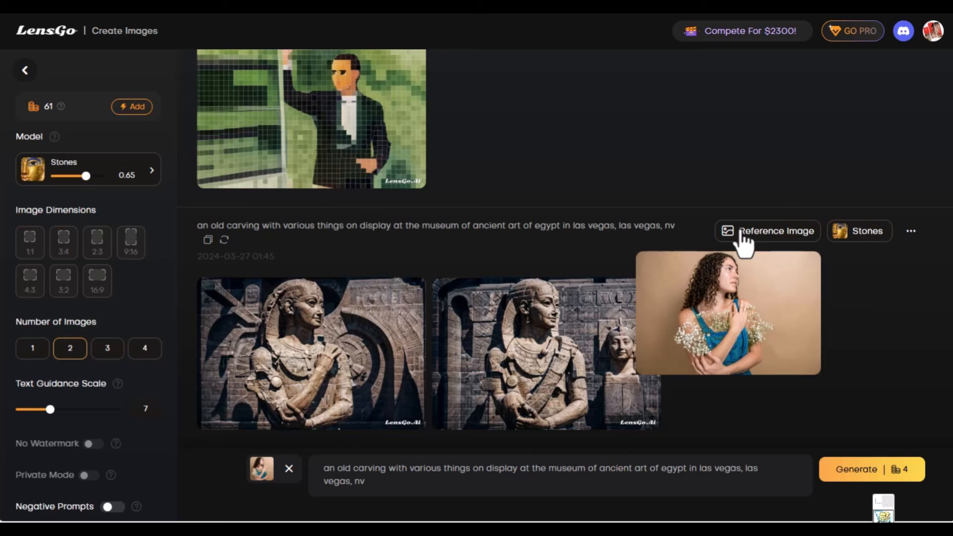
mouse_move(744, 326)
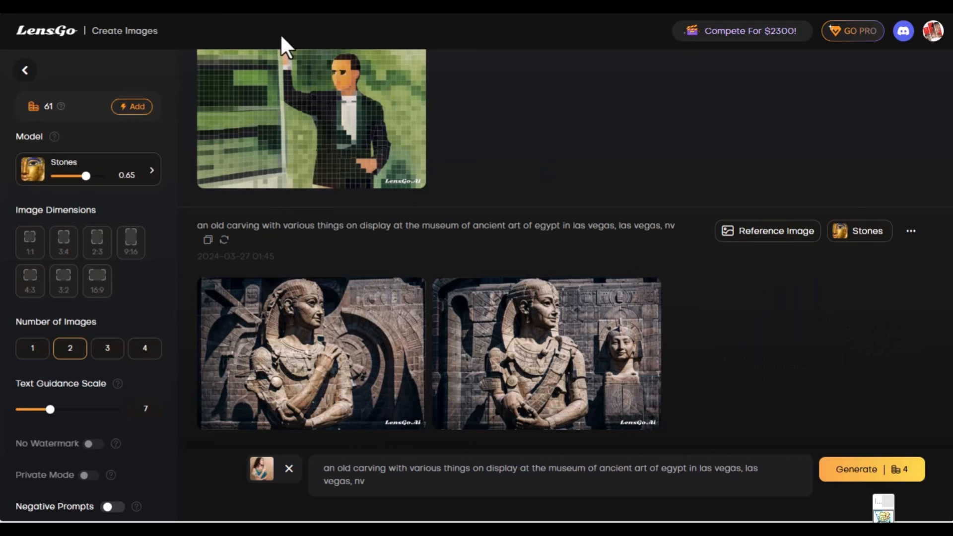
left_click(25, 69)
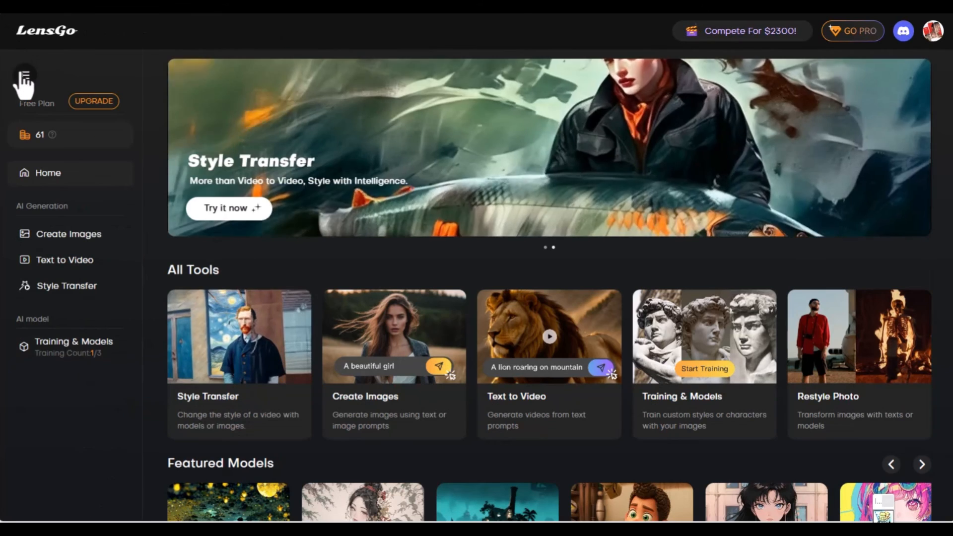